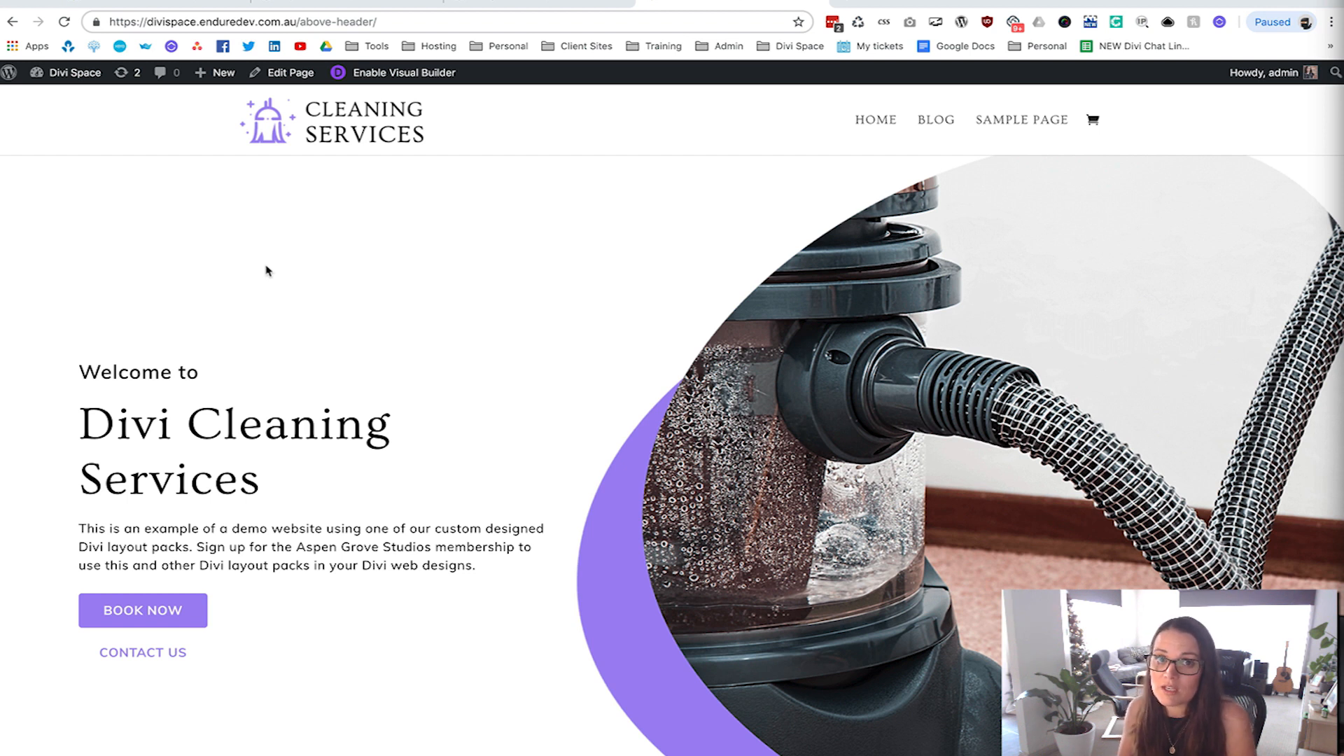
pyautogui.moveTo(134, 303)
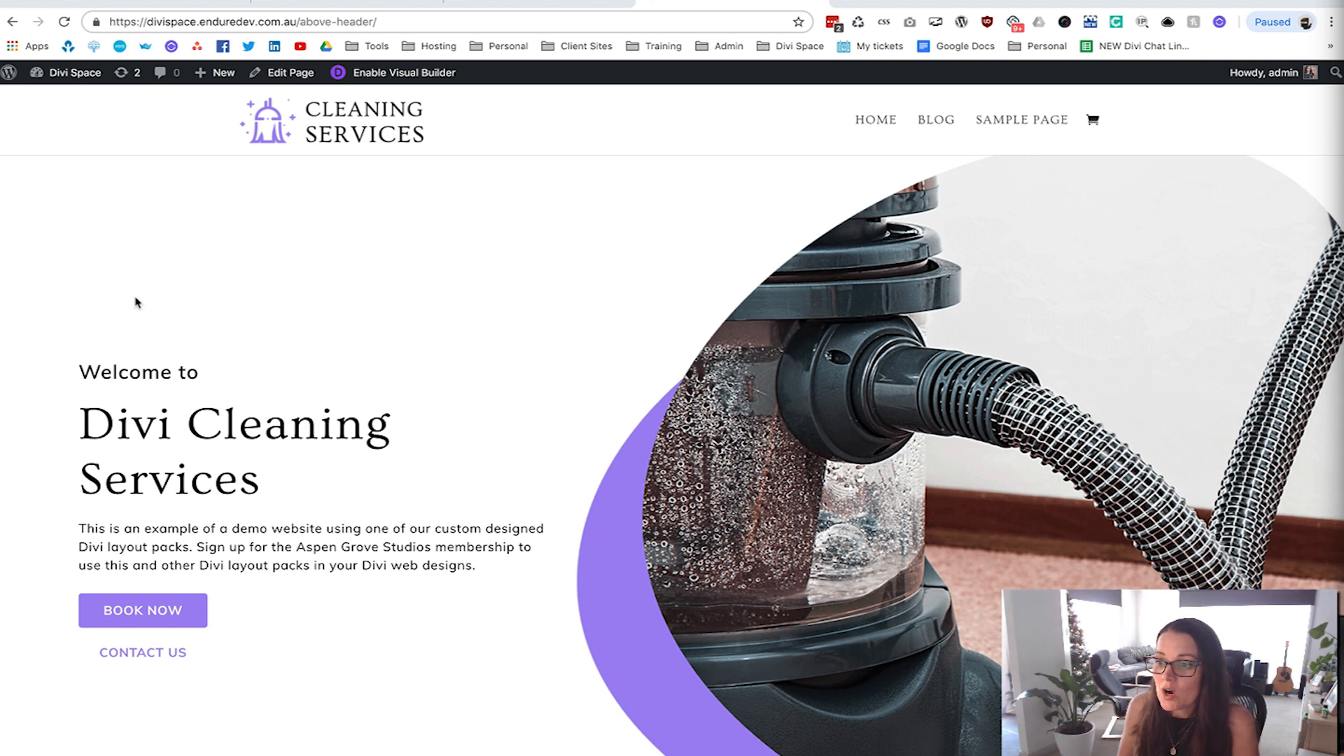
# Set the PBE Above Header widget to PBE Bar #20: Halloween Sale, hide the item title, and save
pyautogui.scroll(-3)
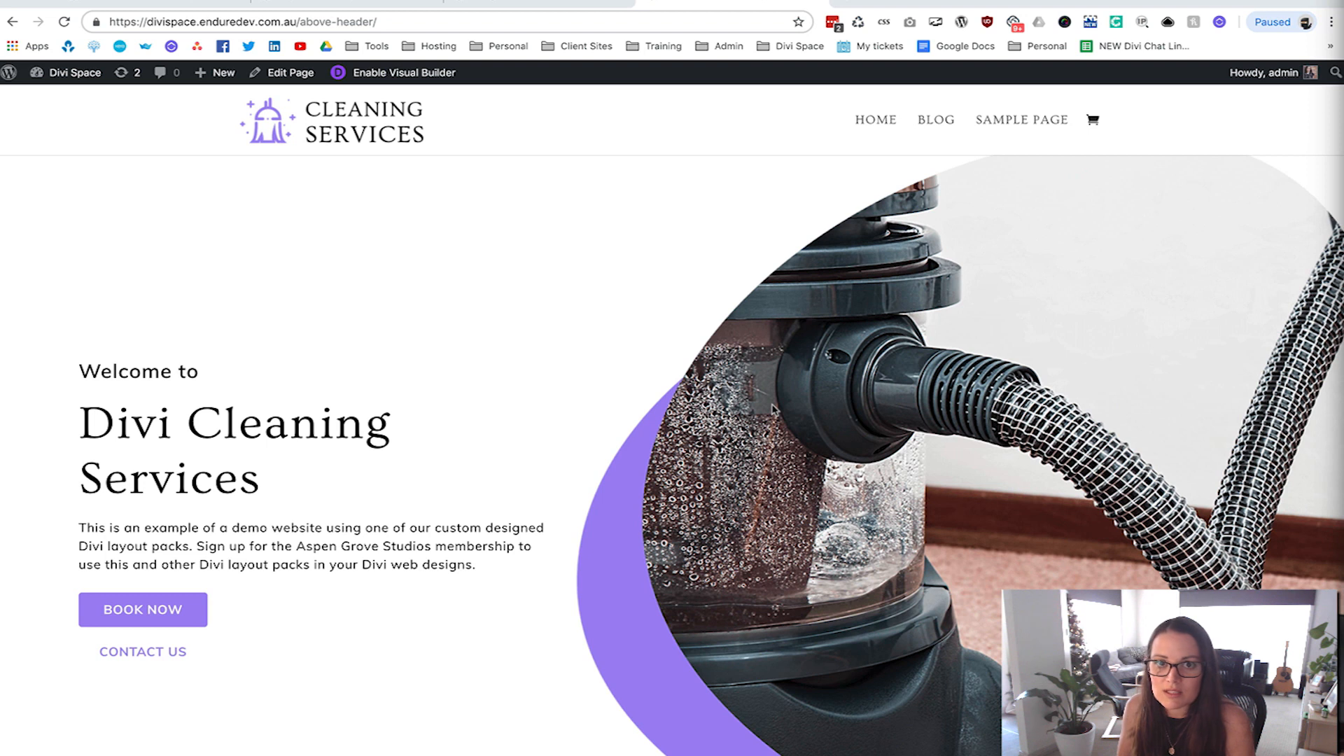
pyautogui.moveTo(584, 294)
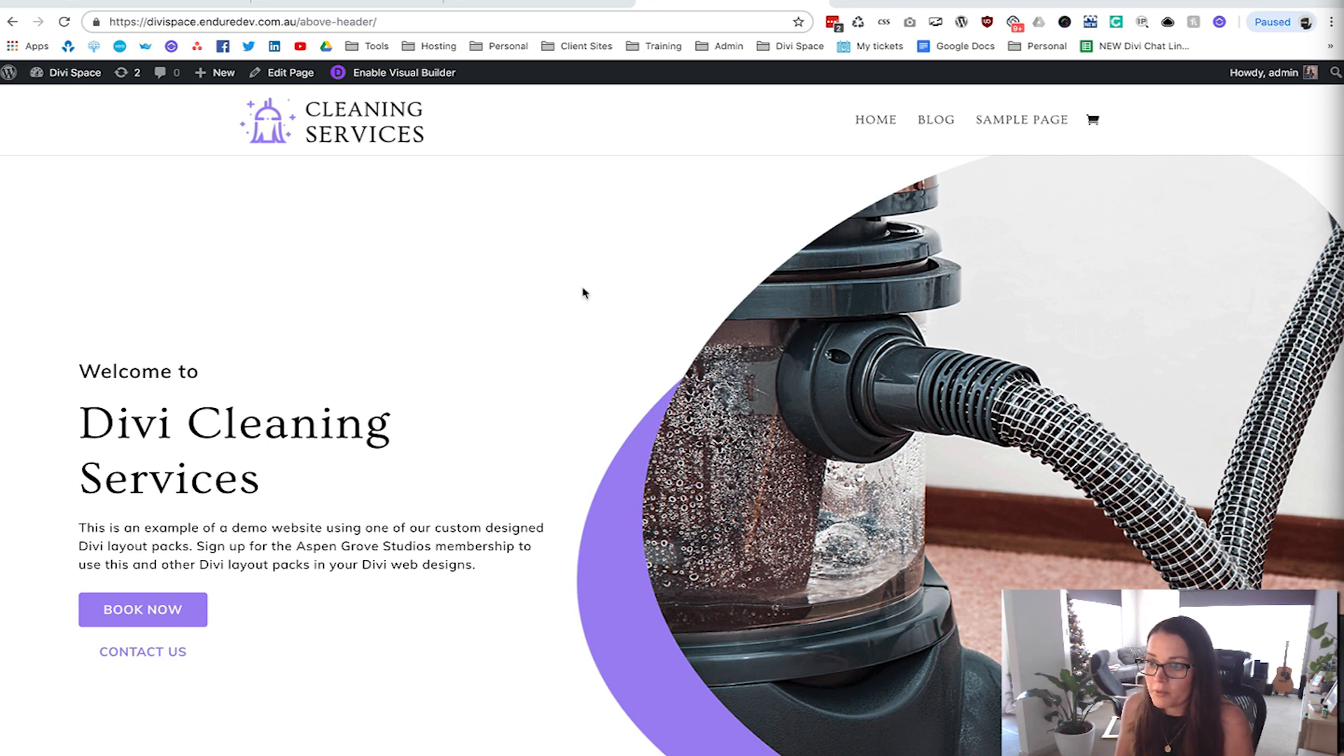
pyautogui.moveTo(572, 342)
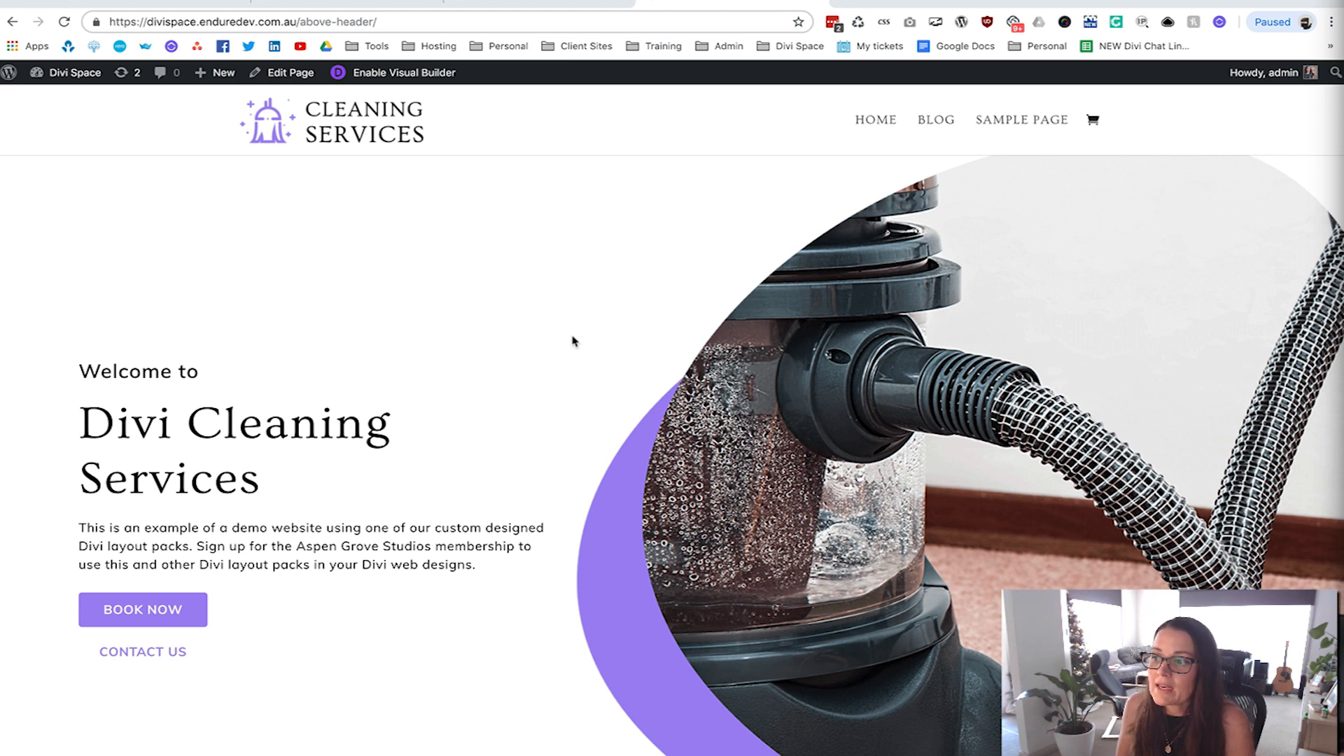
pyautogui.moveTo(566, 338)
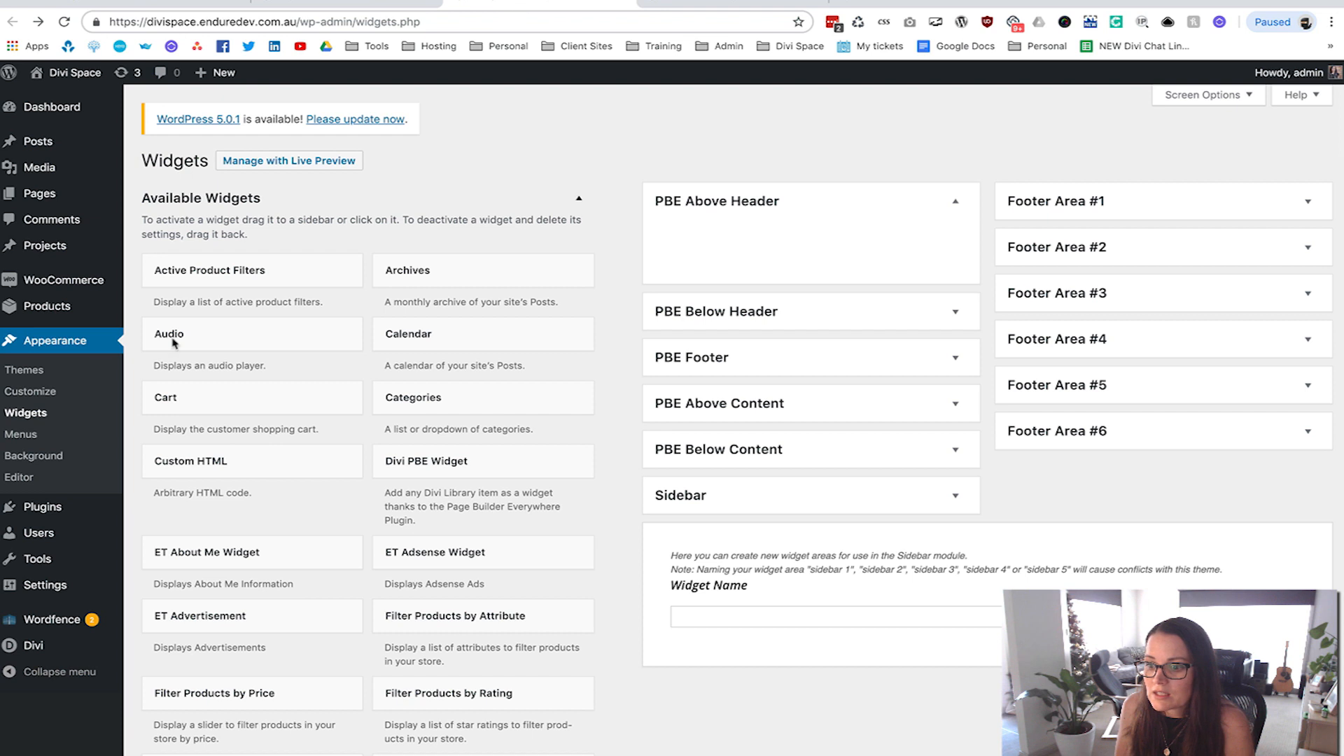
pyautogui.moveTo(707, 214)
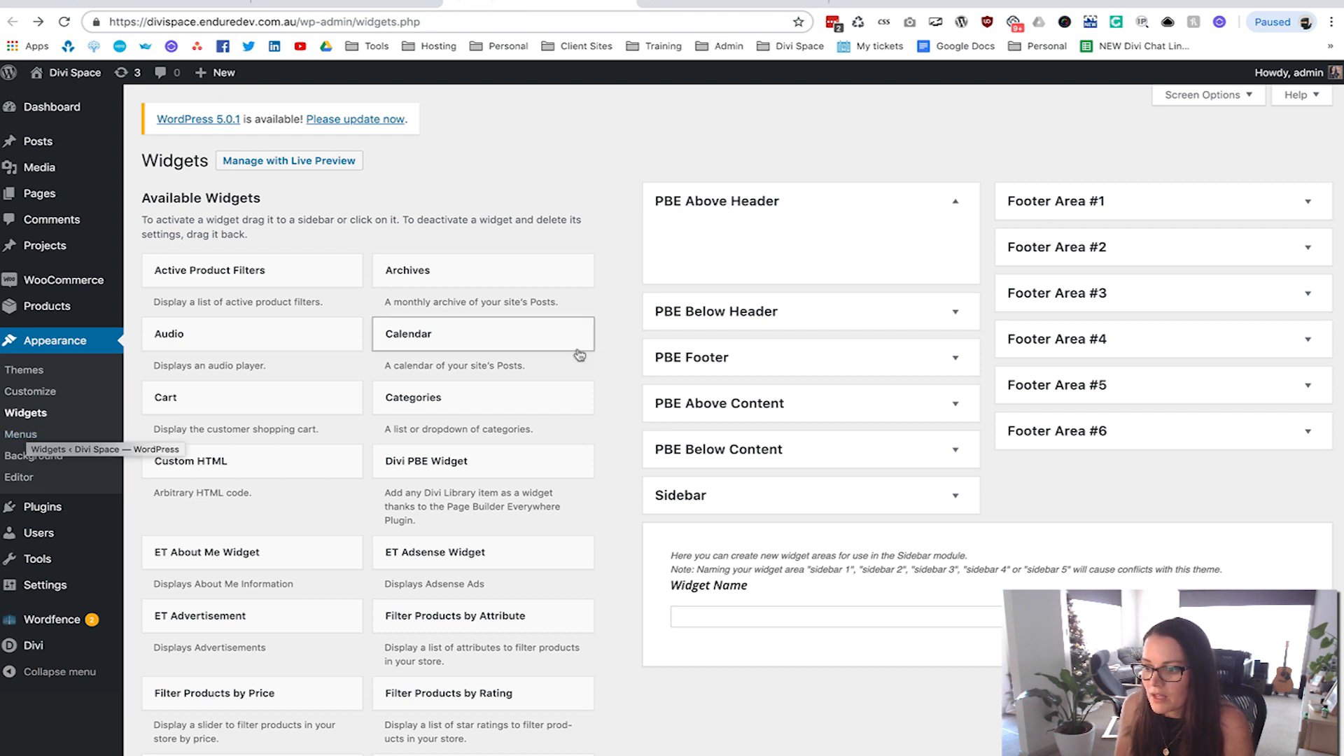
pyautogui.moveTo(405, 470)
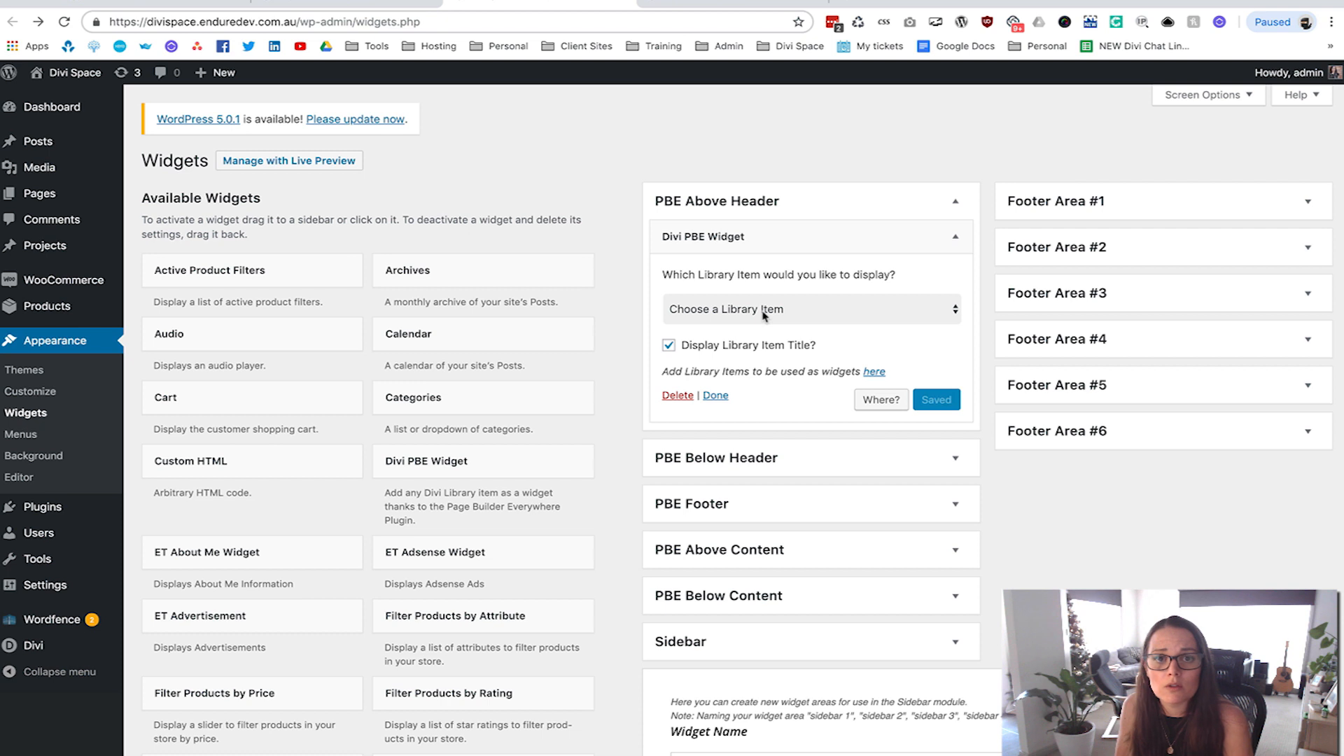
pyautogui.click(811, 309)
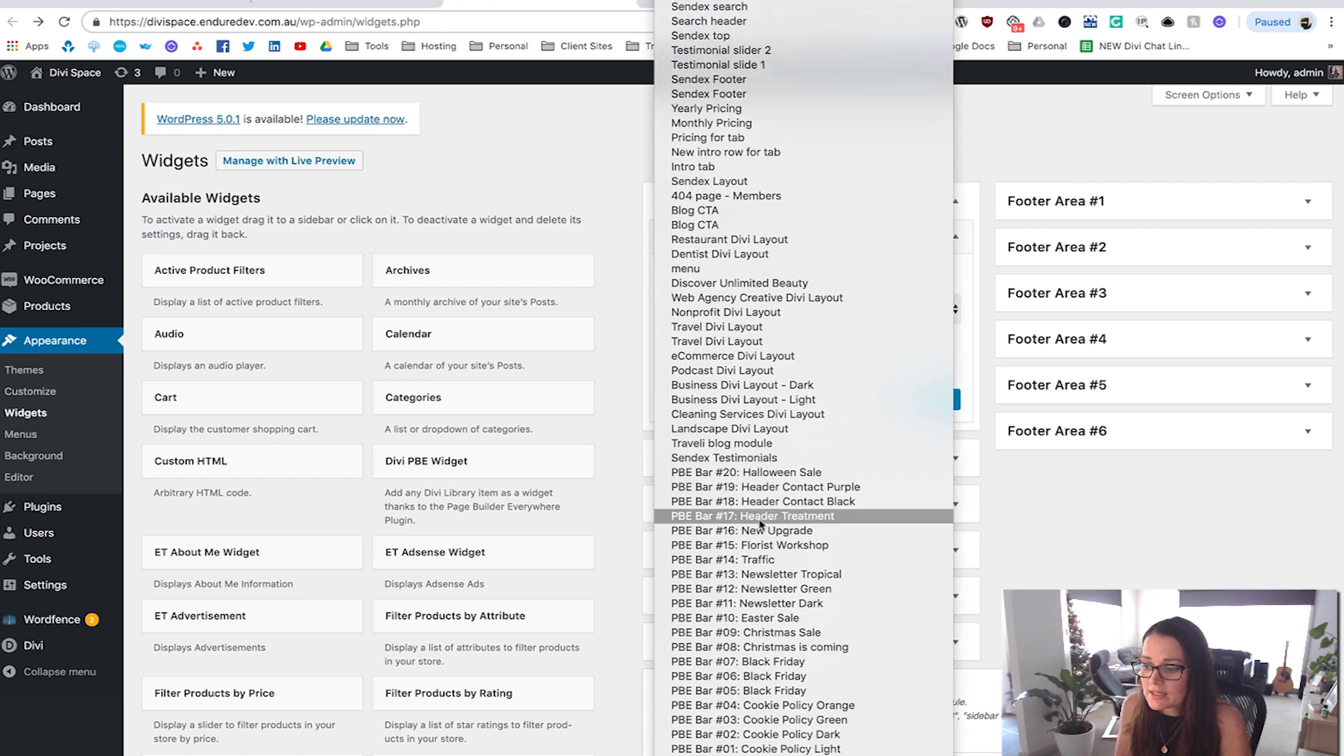
pyautogui.scroll(-3)
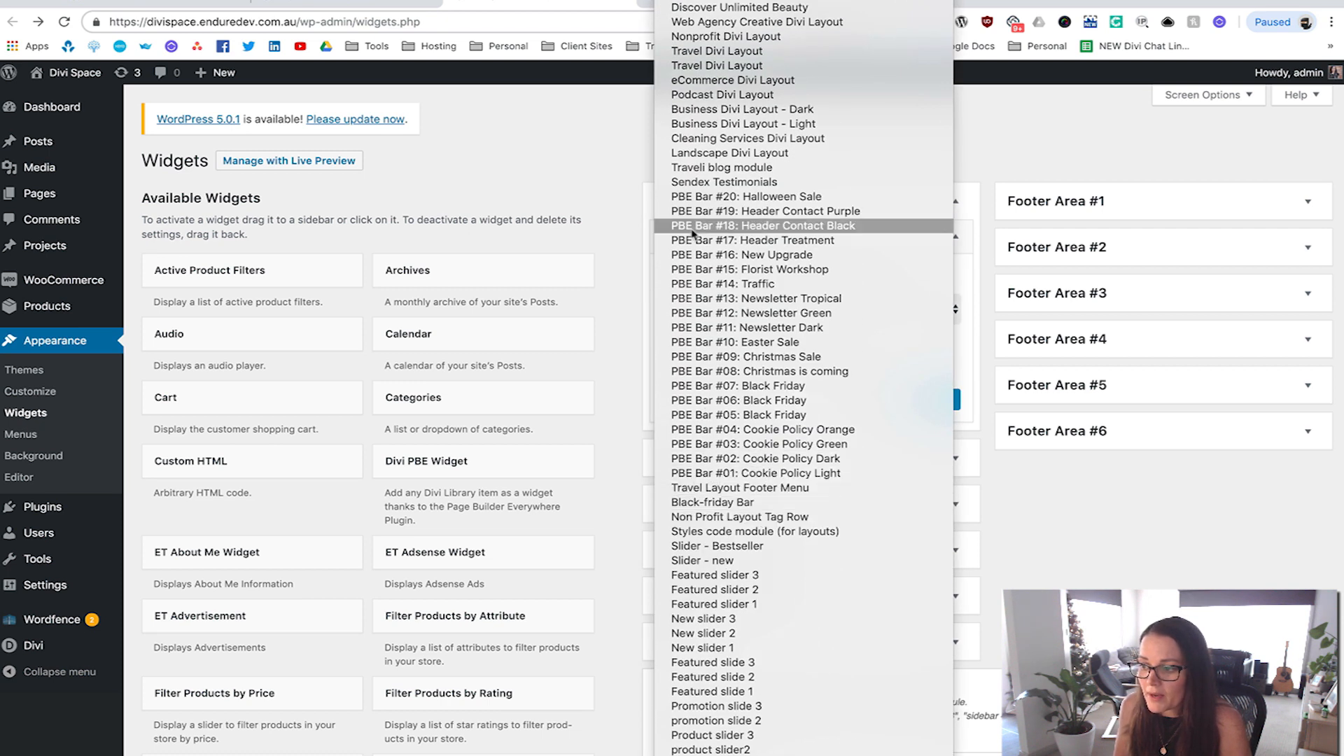
pyautogui.moveTo(745, 196)
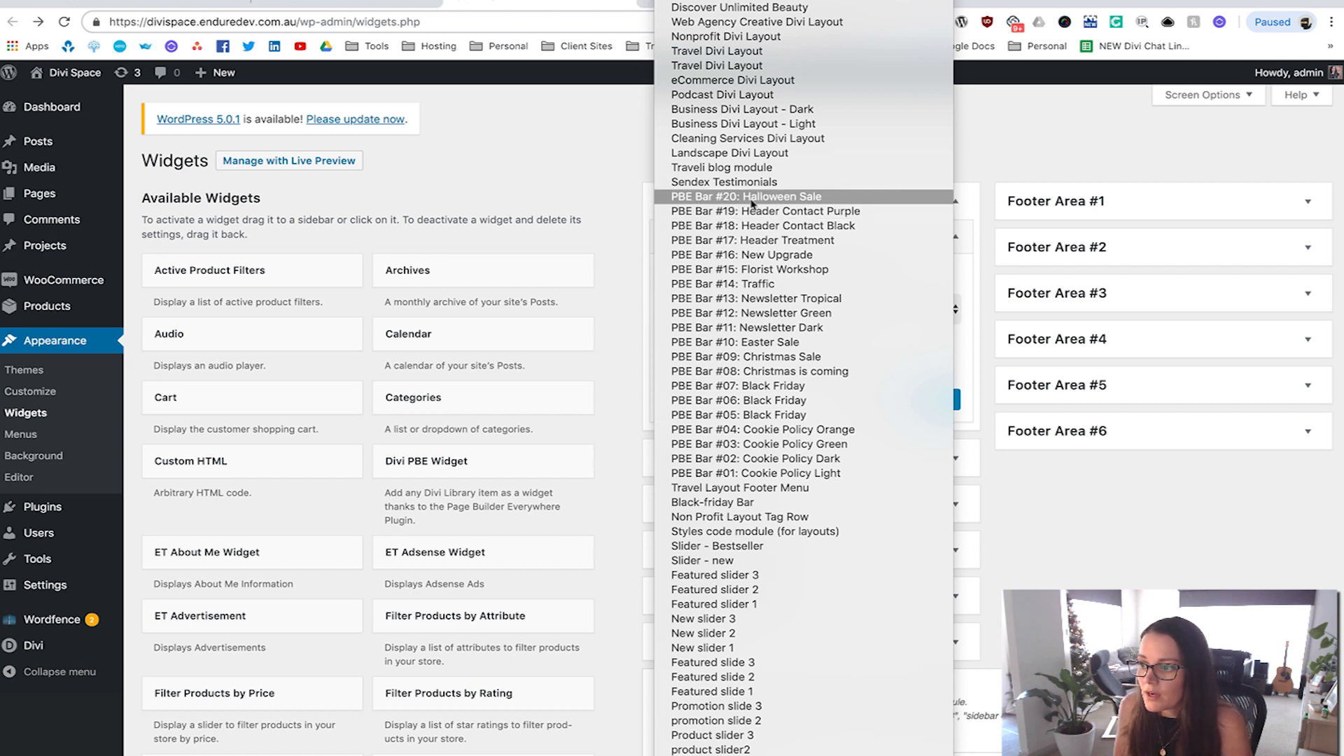
pyautogui.click(745, 196)
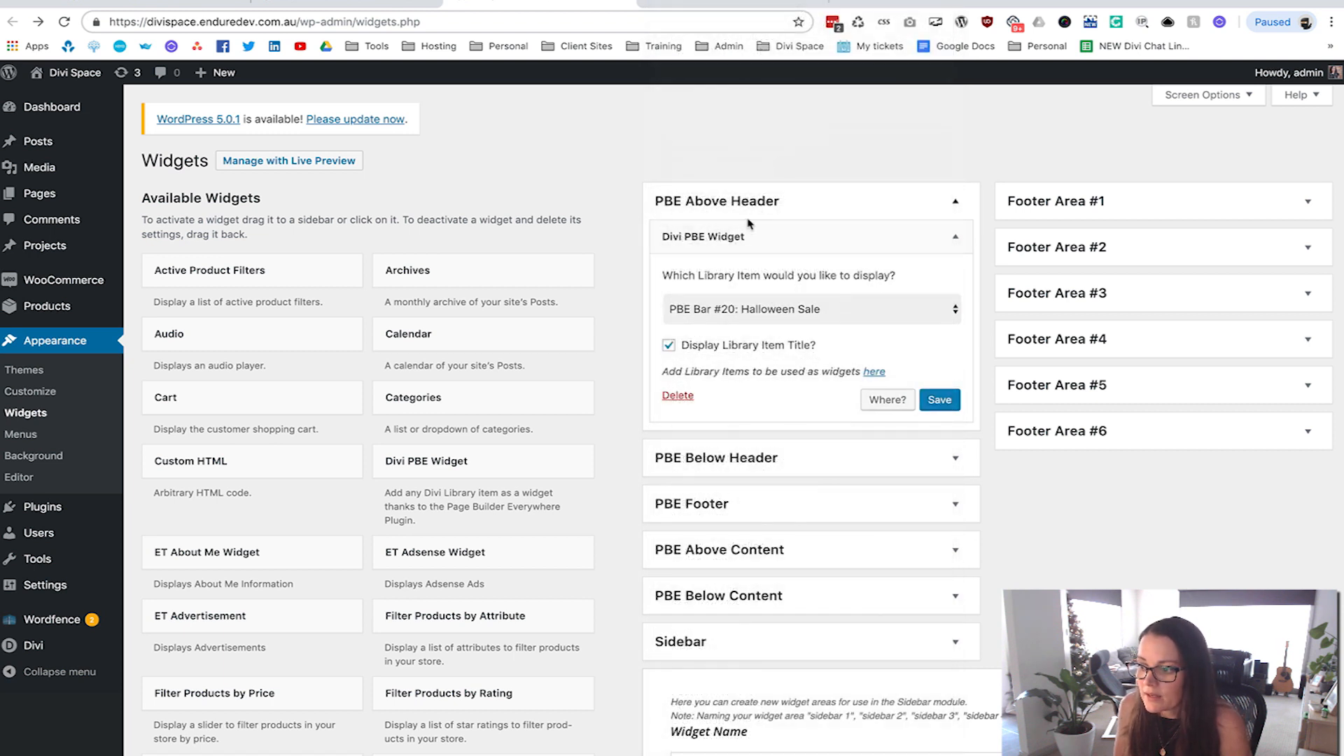
pyautogui.click(667, 344)
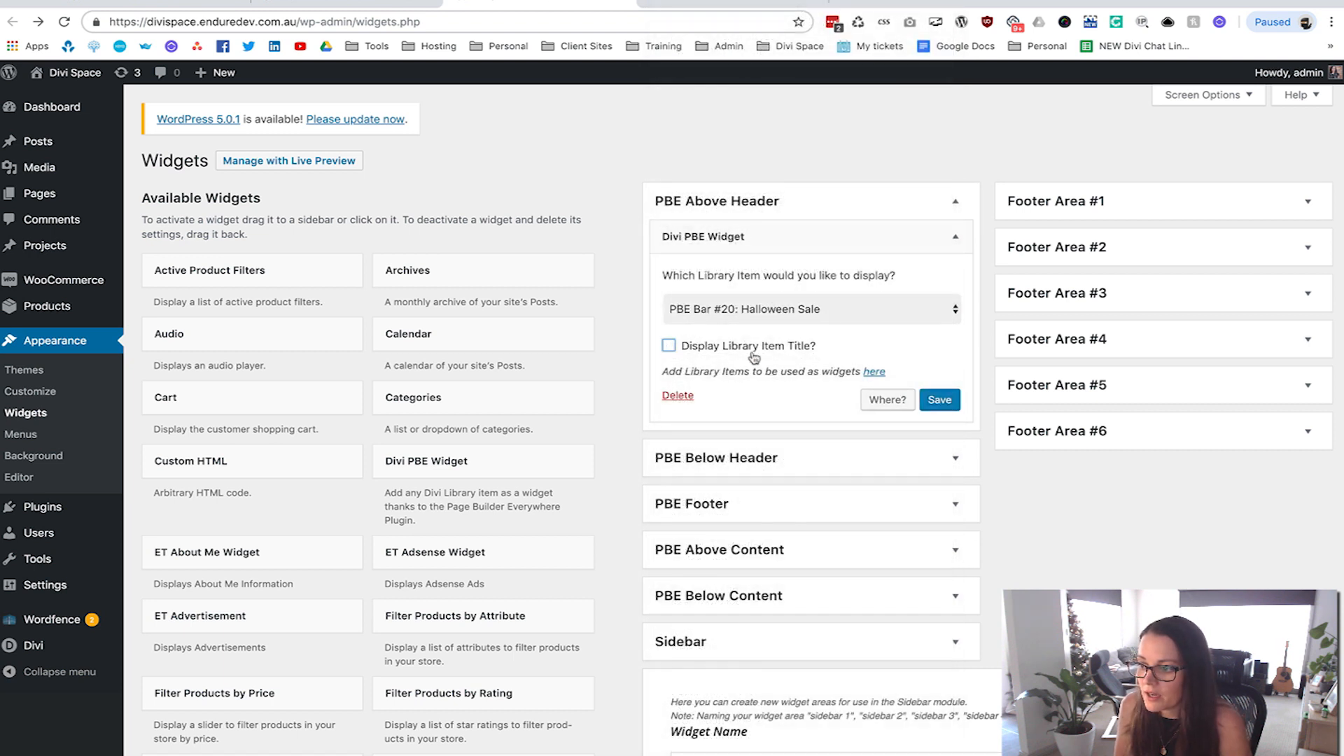
pyautogui.click(940, 400)
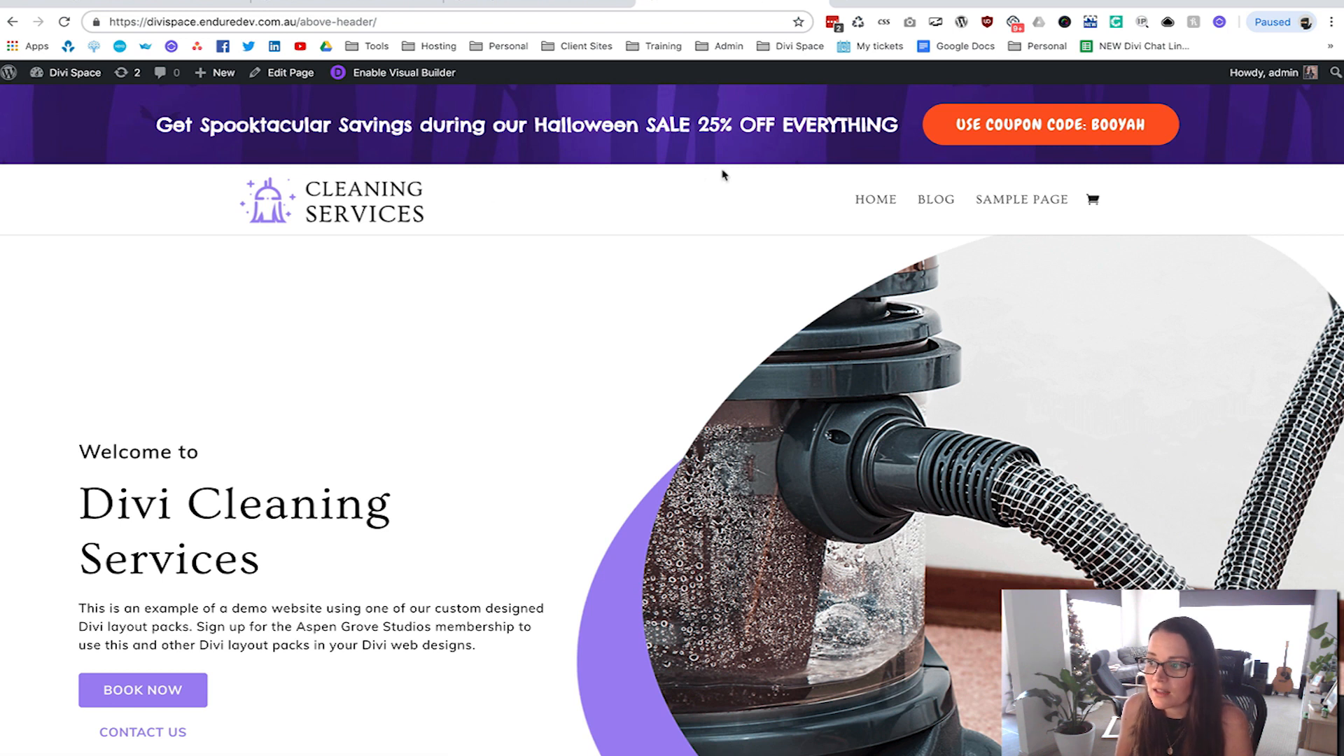
pyautogui.moveTo(522, 426)
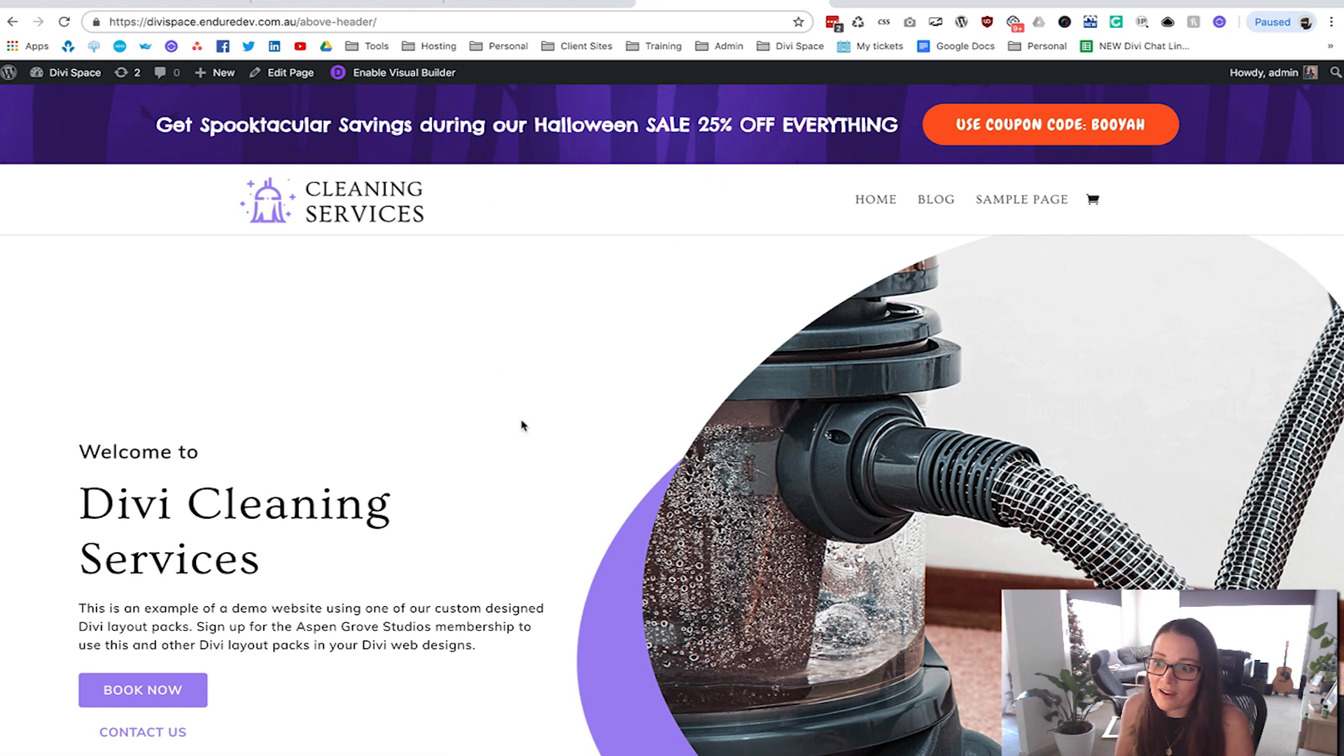
pyautogui.moveTo(616, 242)
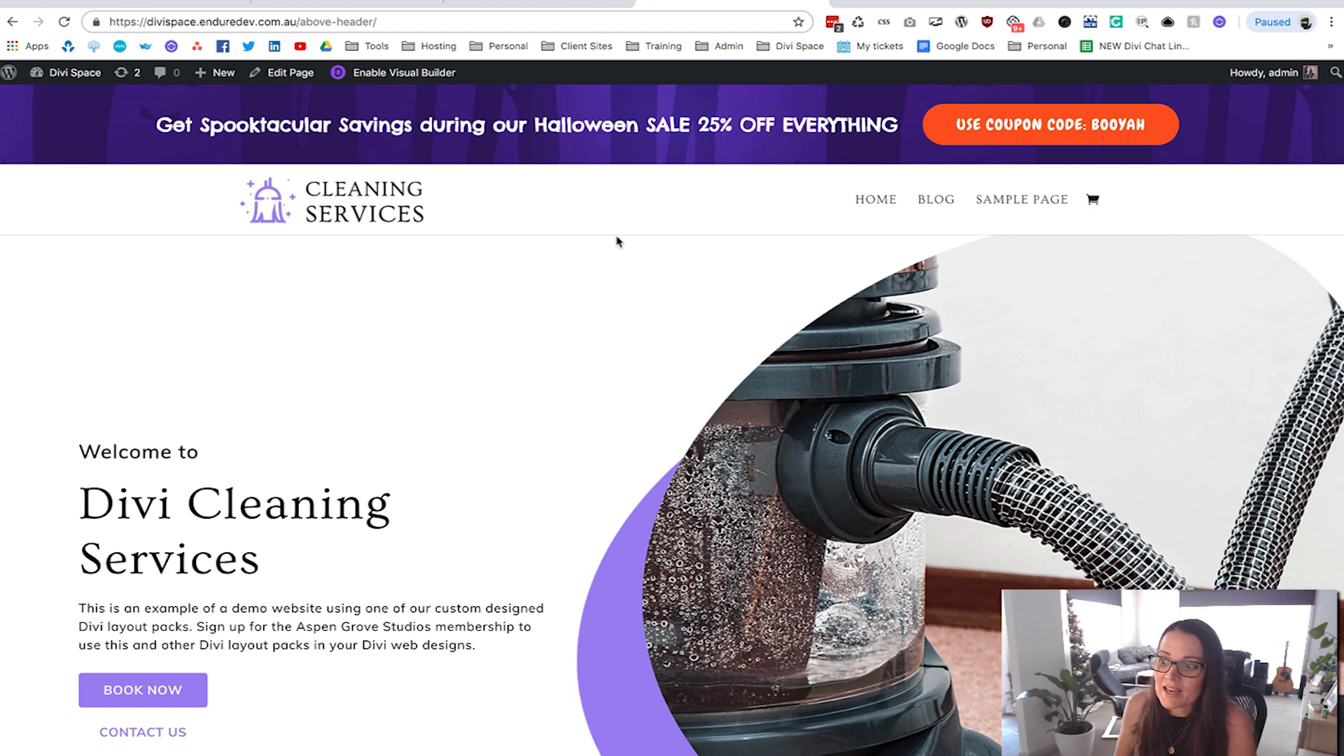
pyautogui.moveTo(601, 335)
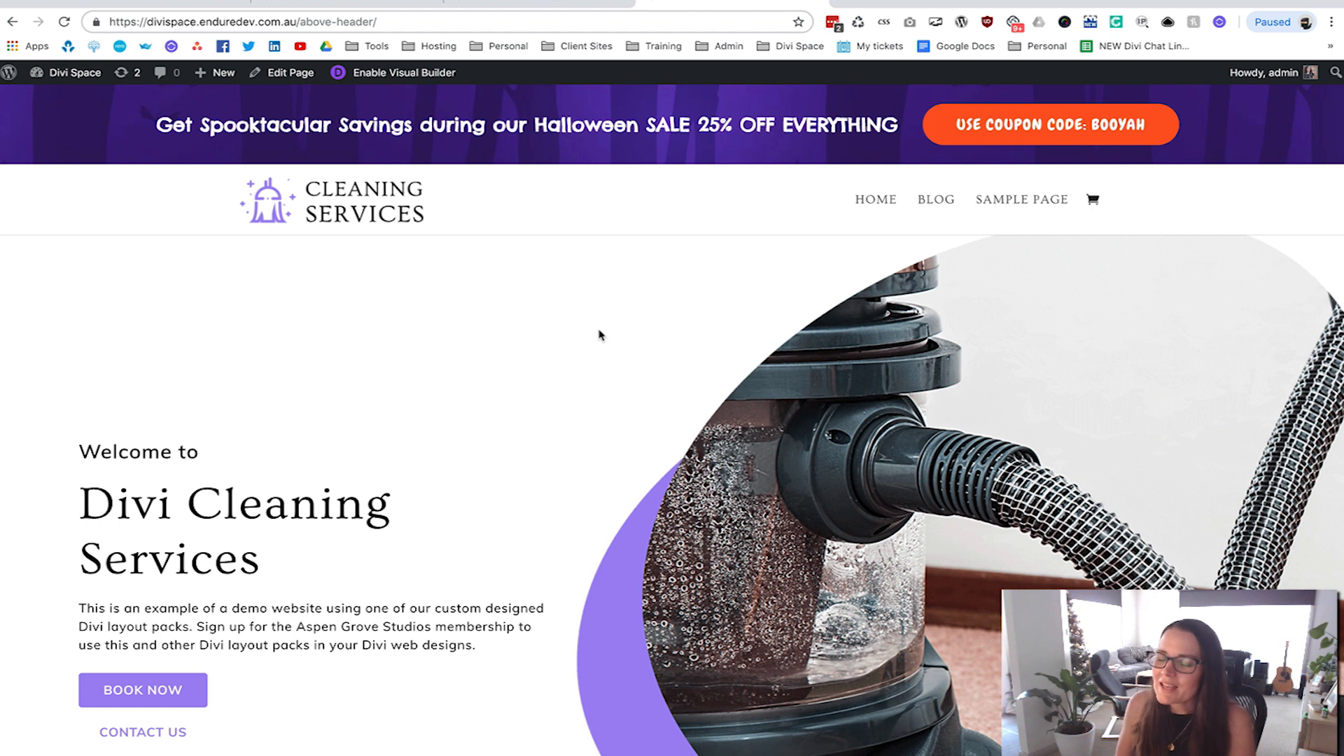
pyautogui.moveTo(613, 276)
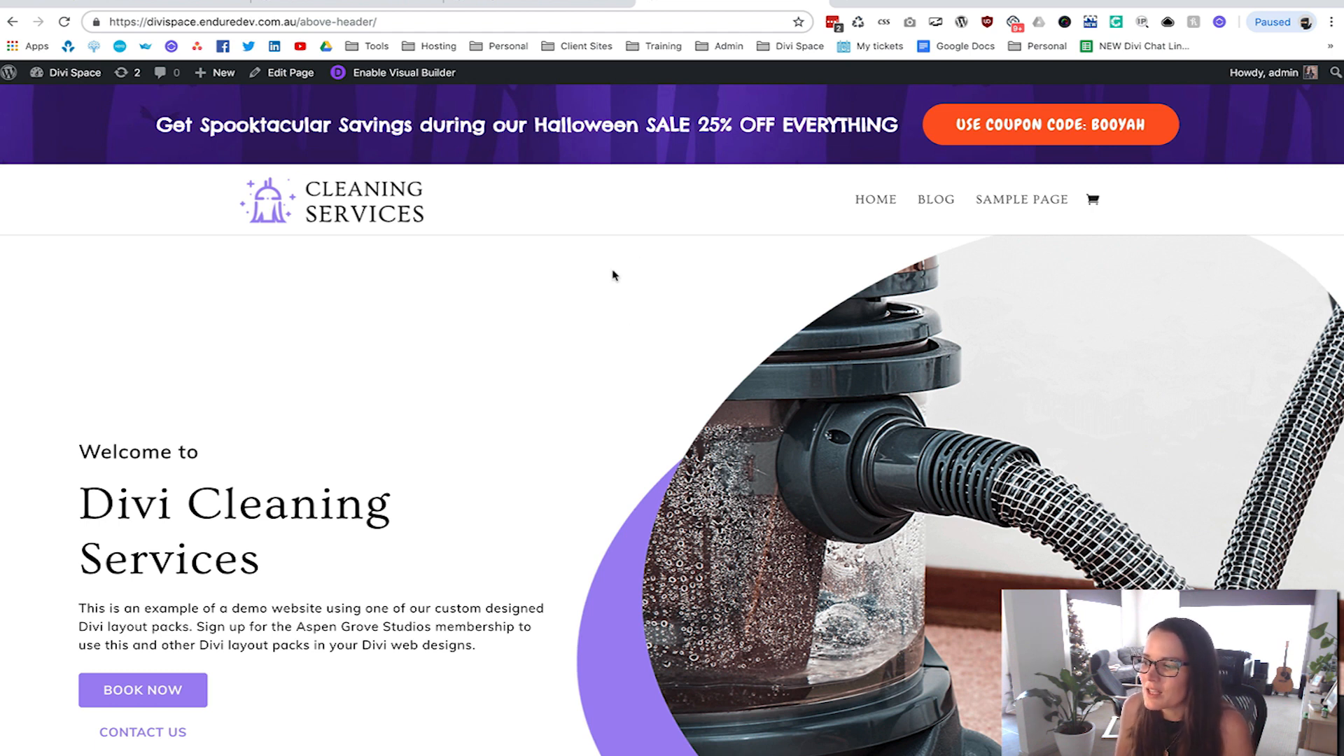
pyautogui.moveTo(1148, 154)
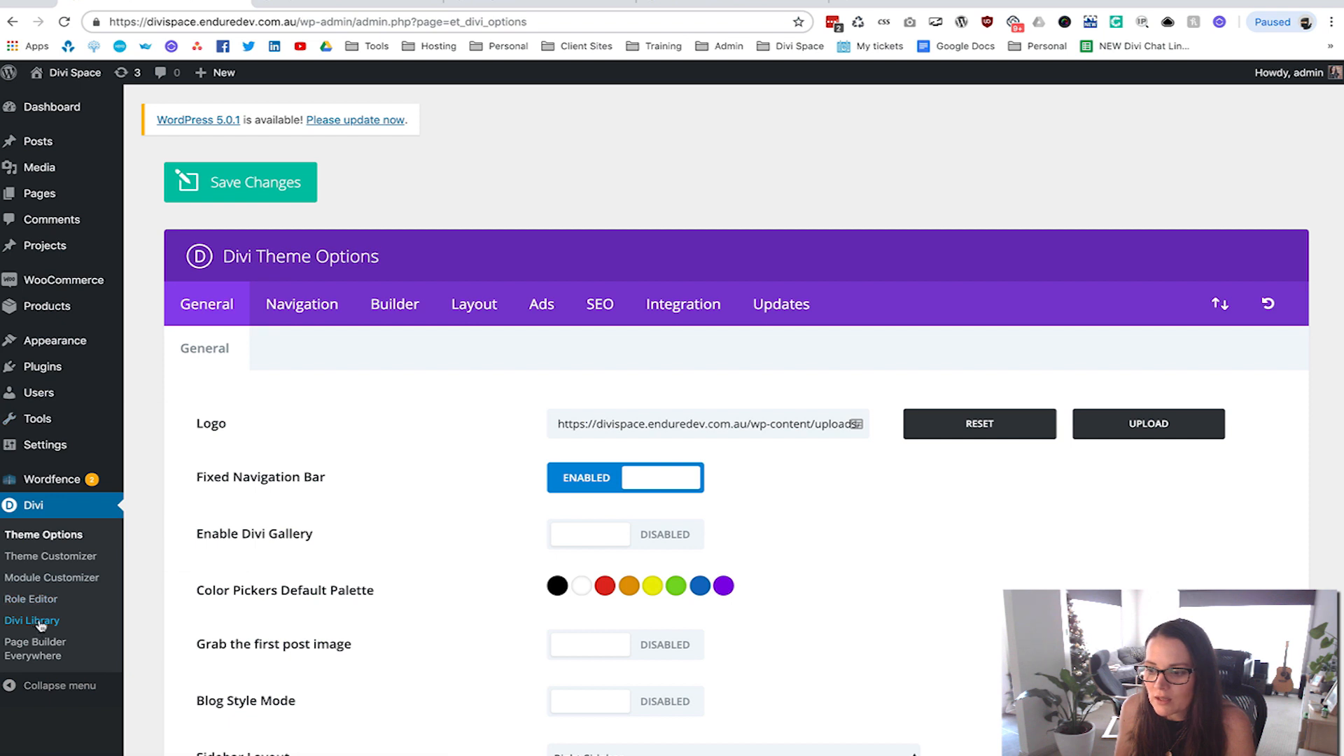
# Edit the PBE Bar #20: Halloween Sale layout from the Divi Library's next page
pyautogui.click(32, 620)
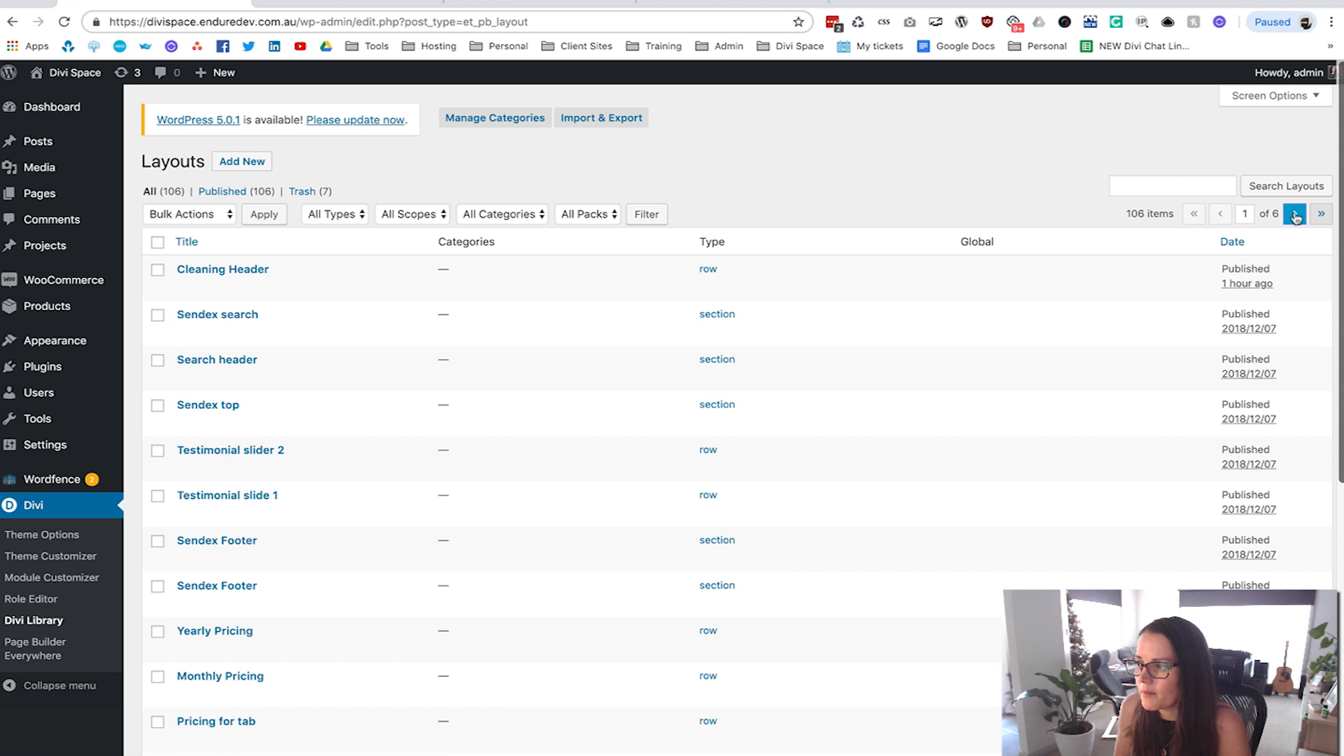
pyautogui.click(1293, 213)
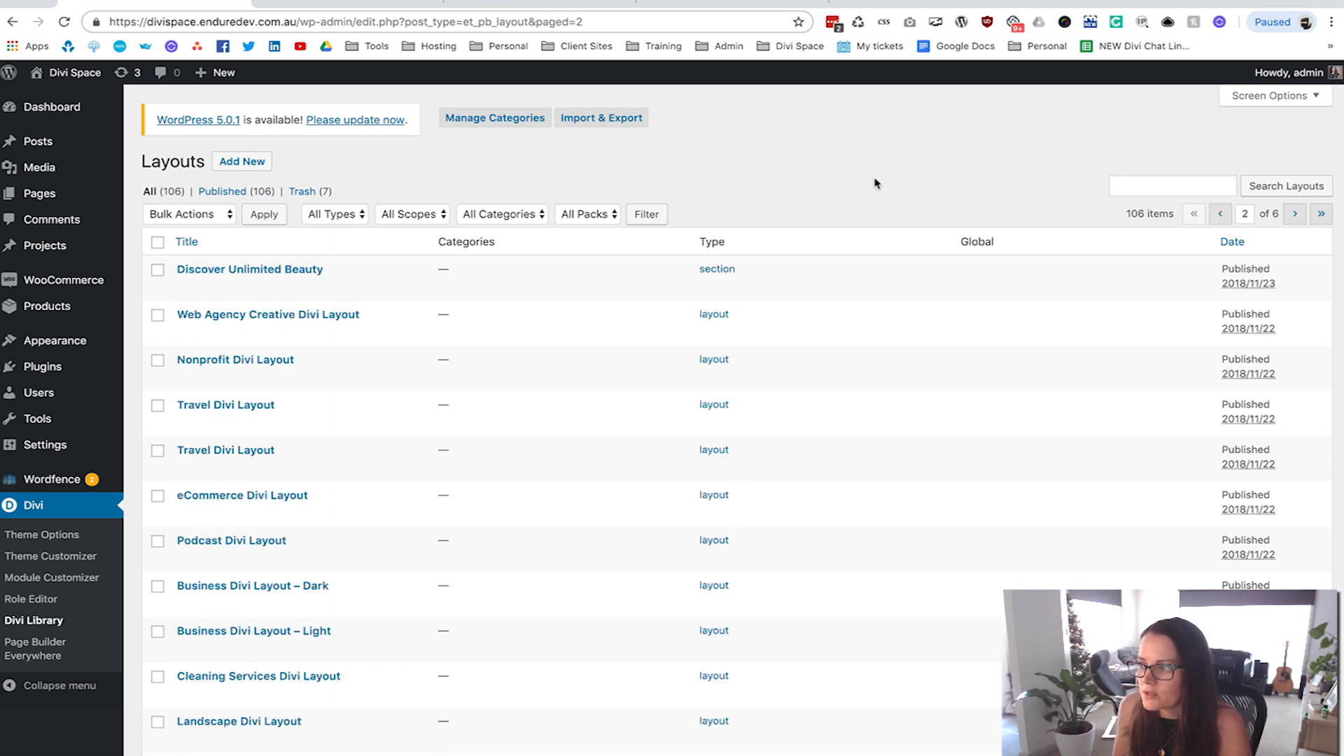
pyautogui.scroll(-3)
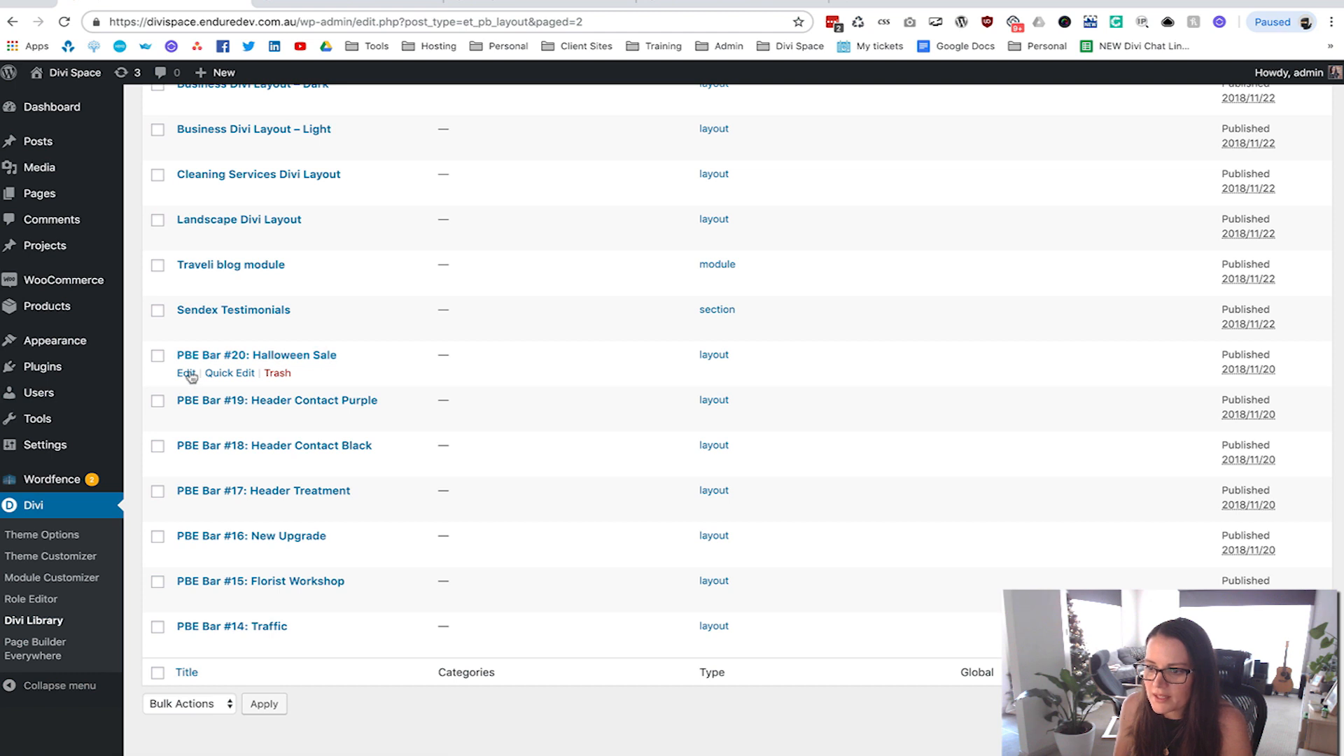
pyautogui.click(186, 373)
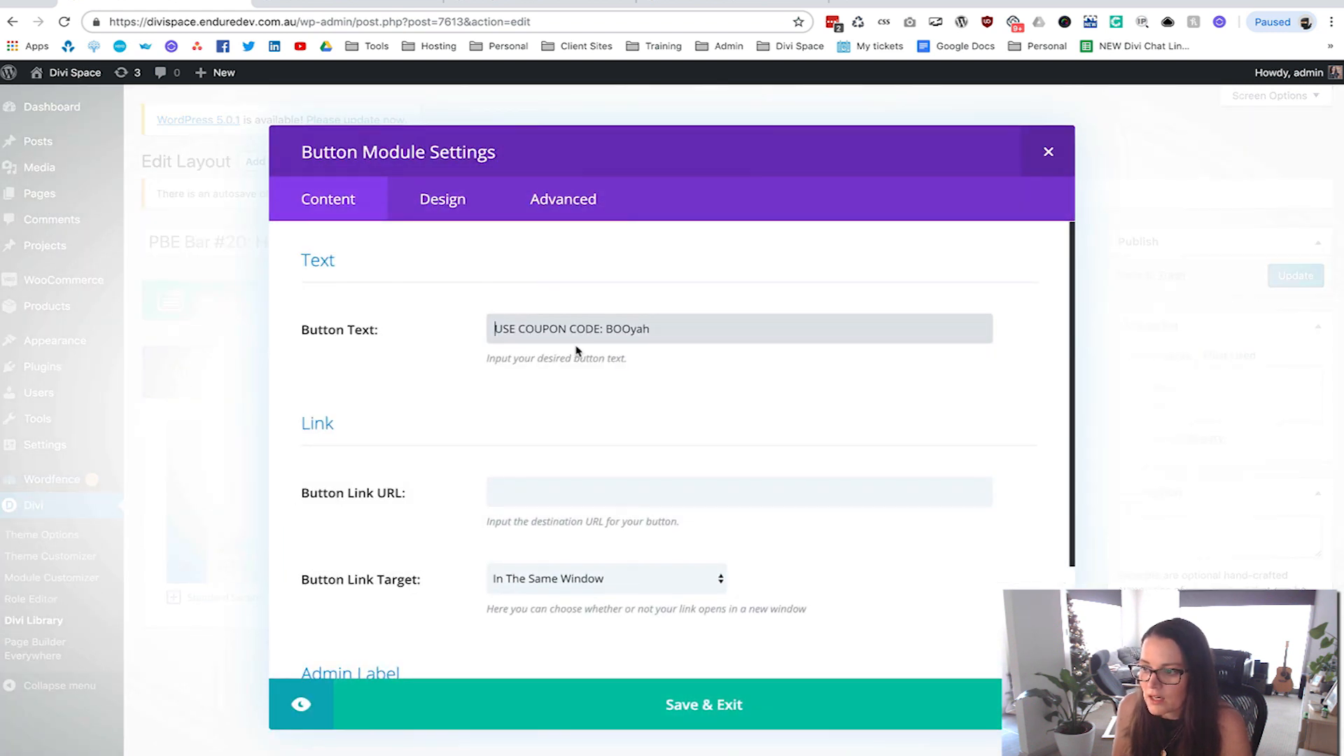
# Enter /shop/ as the coupon code button's link URL
pyautogui.scroll(-3)
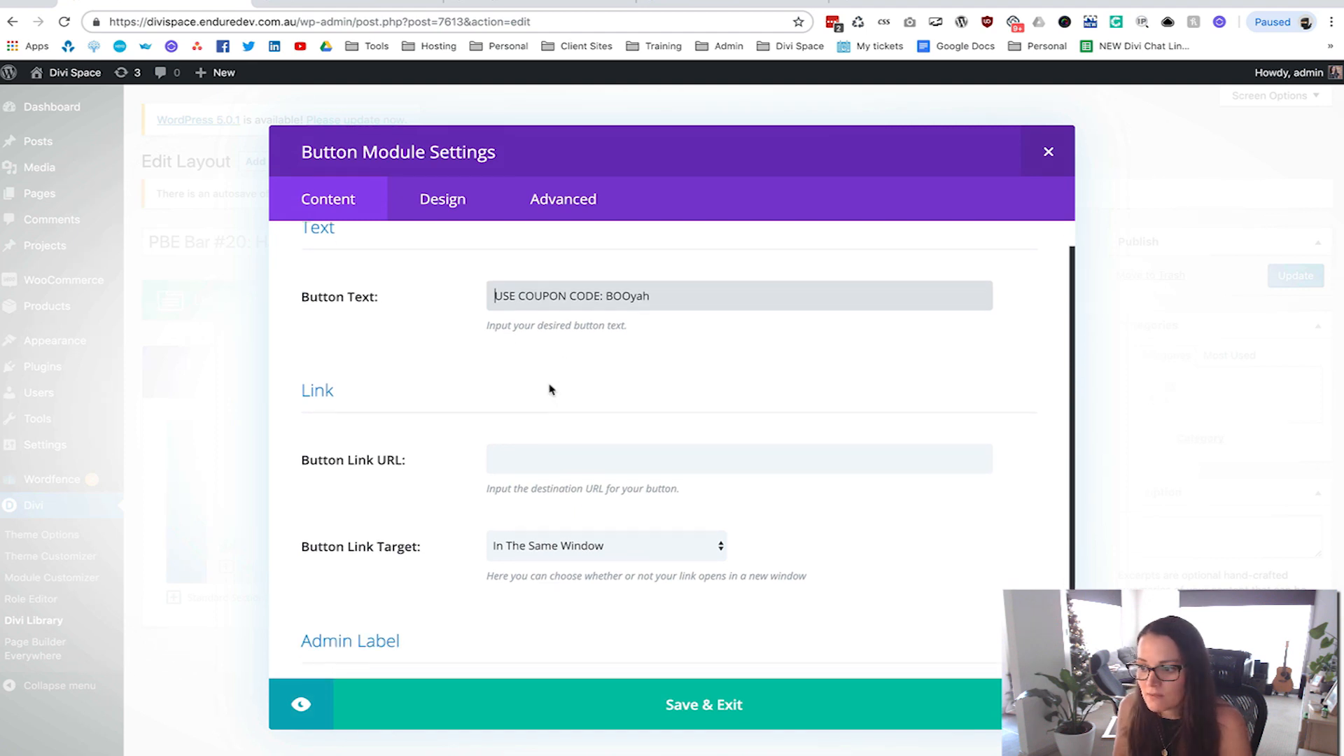
pyautogui.scroll(-3)
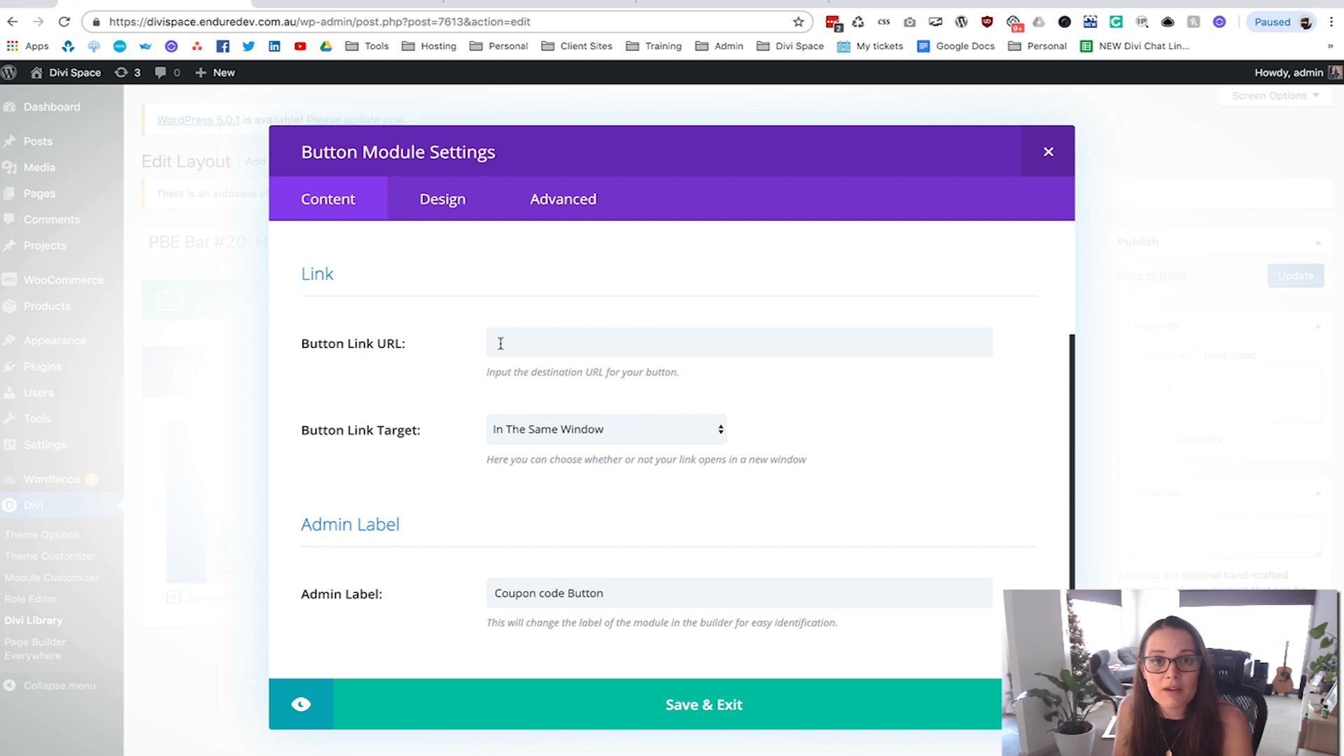
pyautogui.write('/')
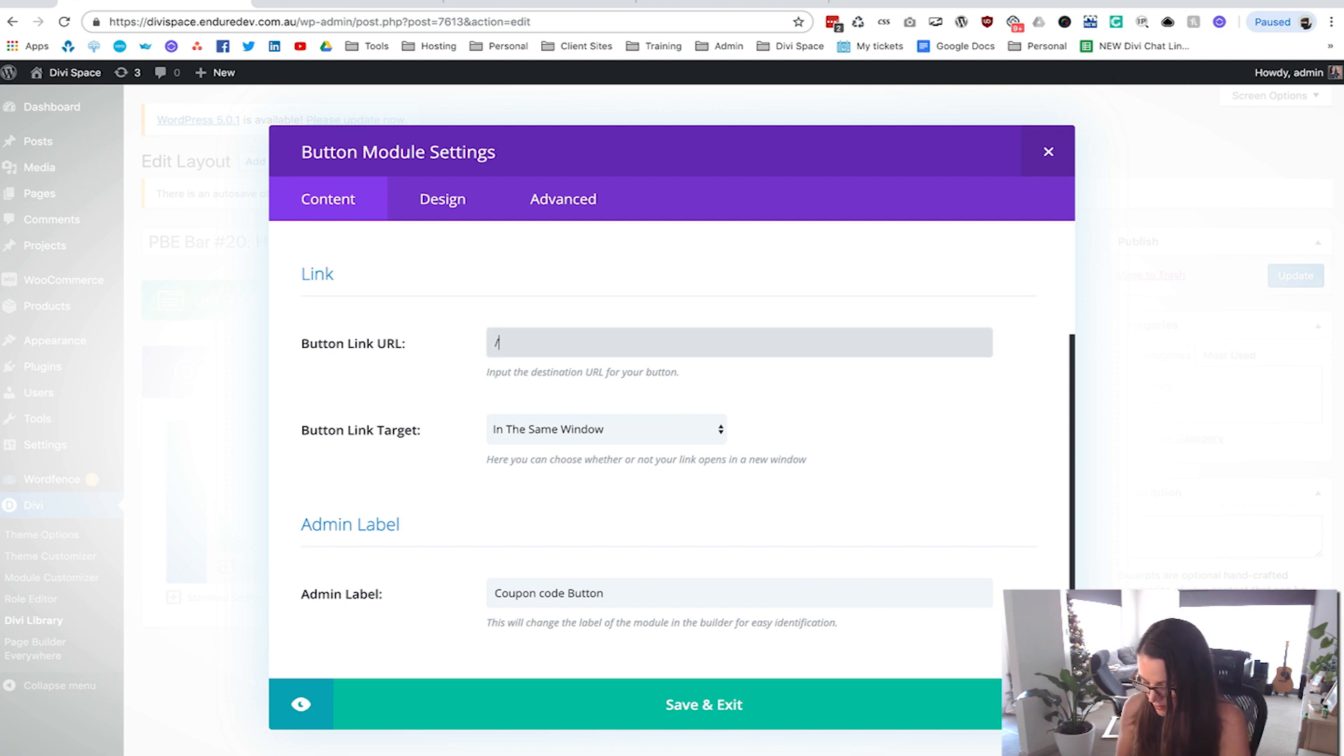
pyautogui.write('shop/')
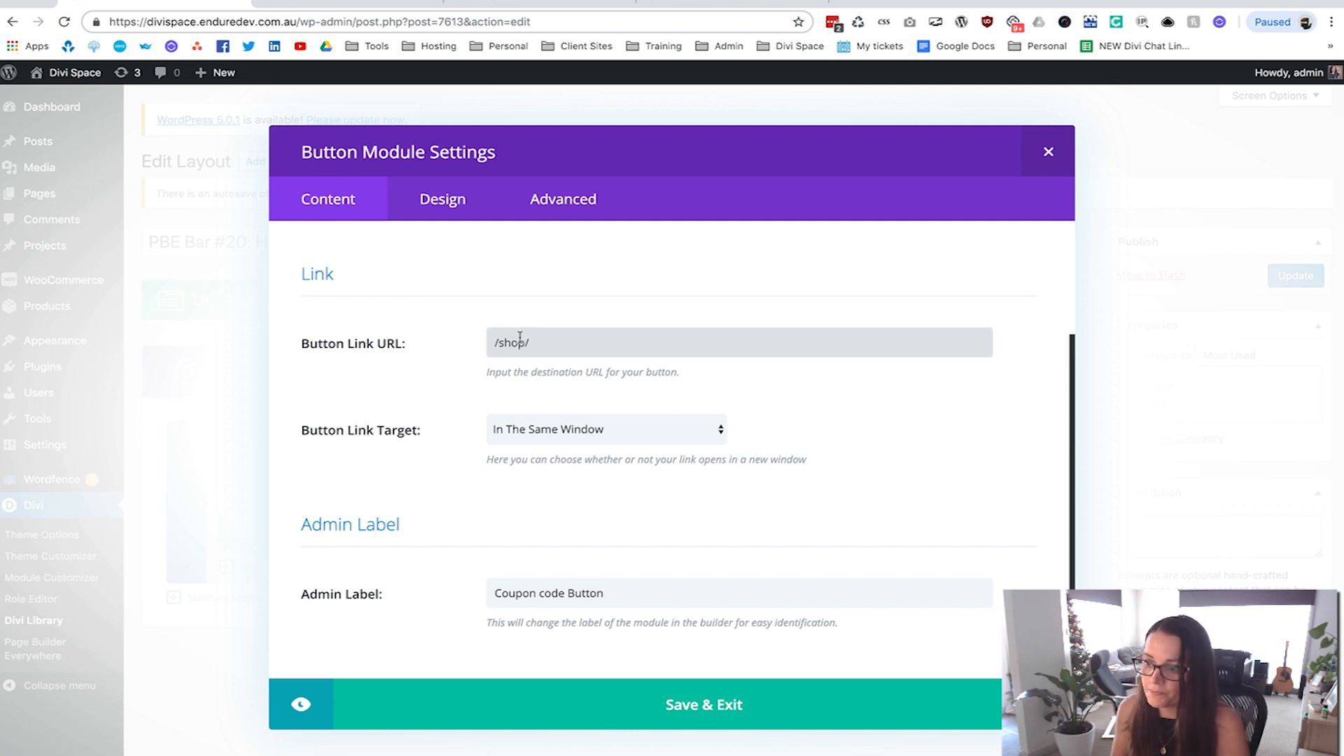
pyautogui.moveTo(518, 574)
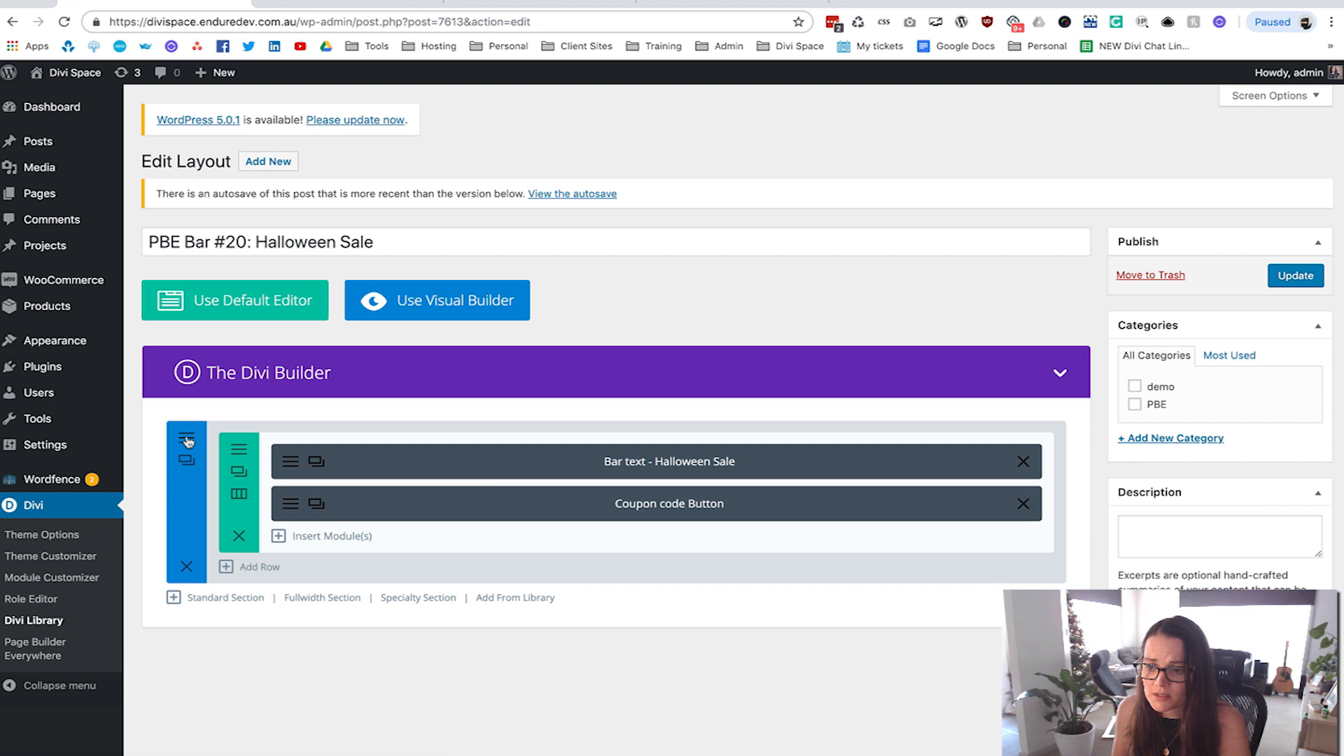
# Review the bar's section settings, then return to the Widgets screen with PBE Above Header
pyautogui.click(187, 448)
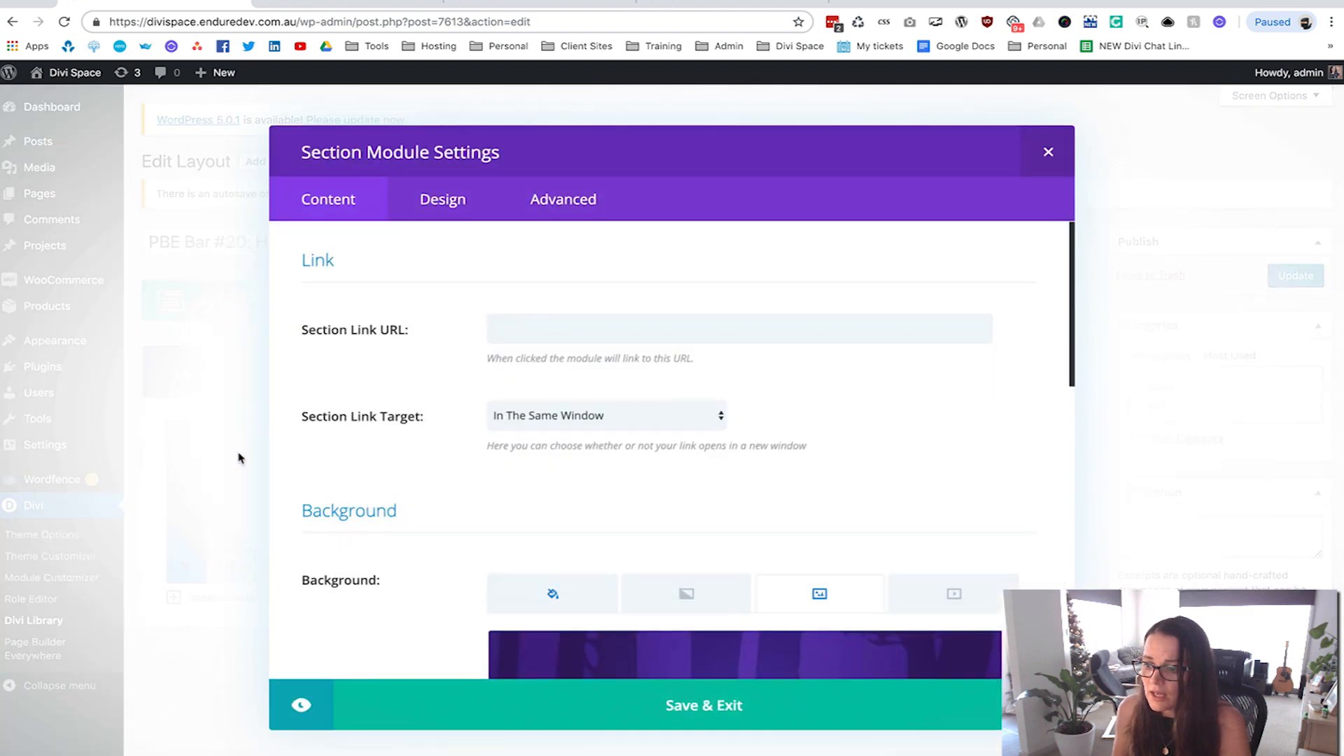
pyautogui.scroll(-3)
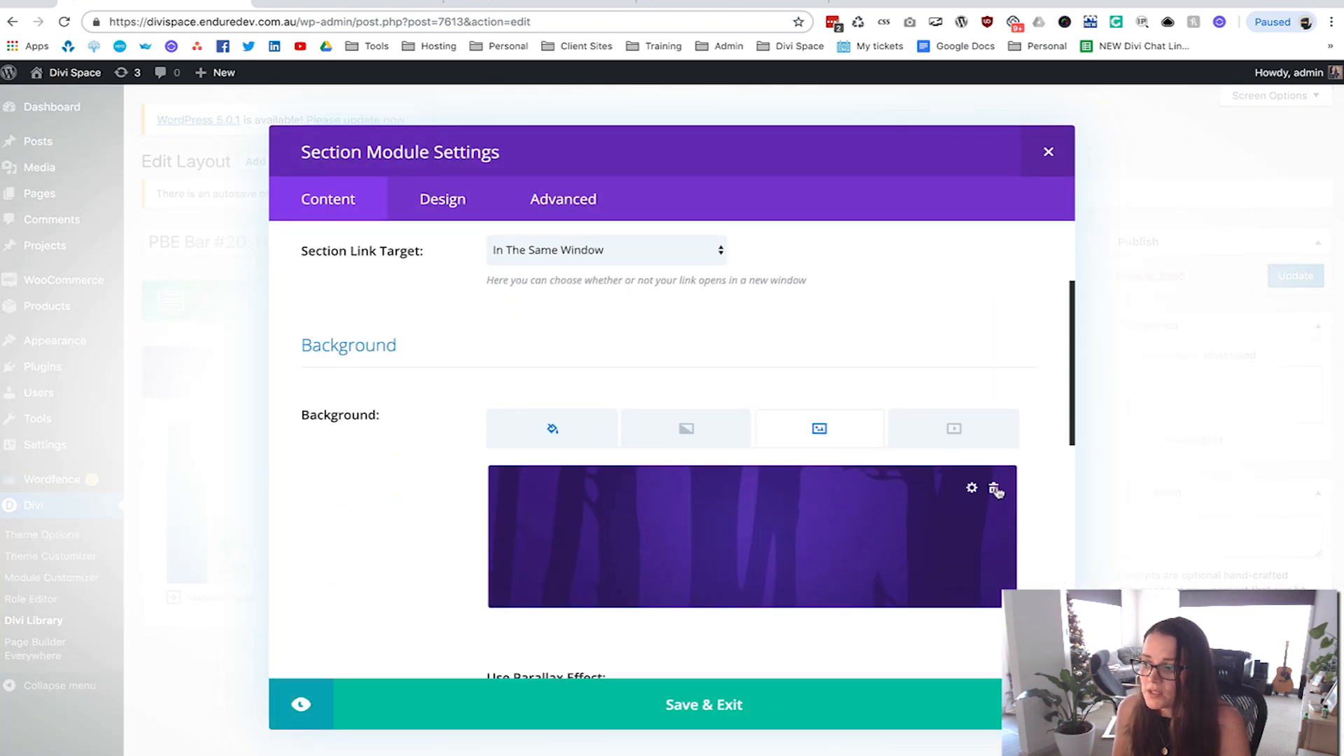
pyautogui.moveTo(1014, 516)
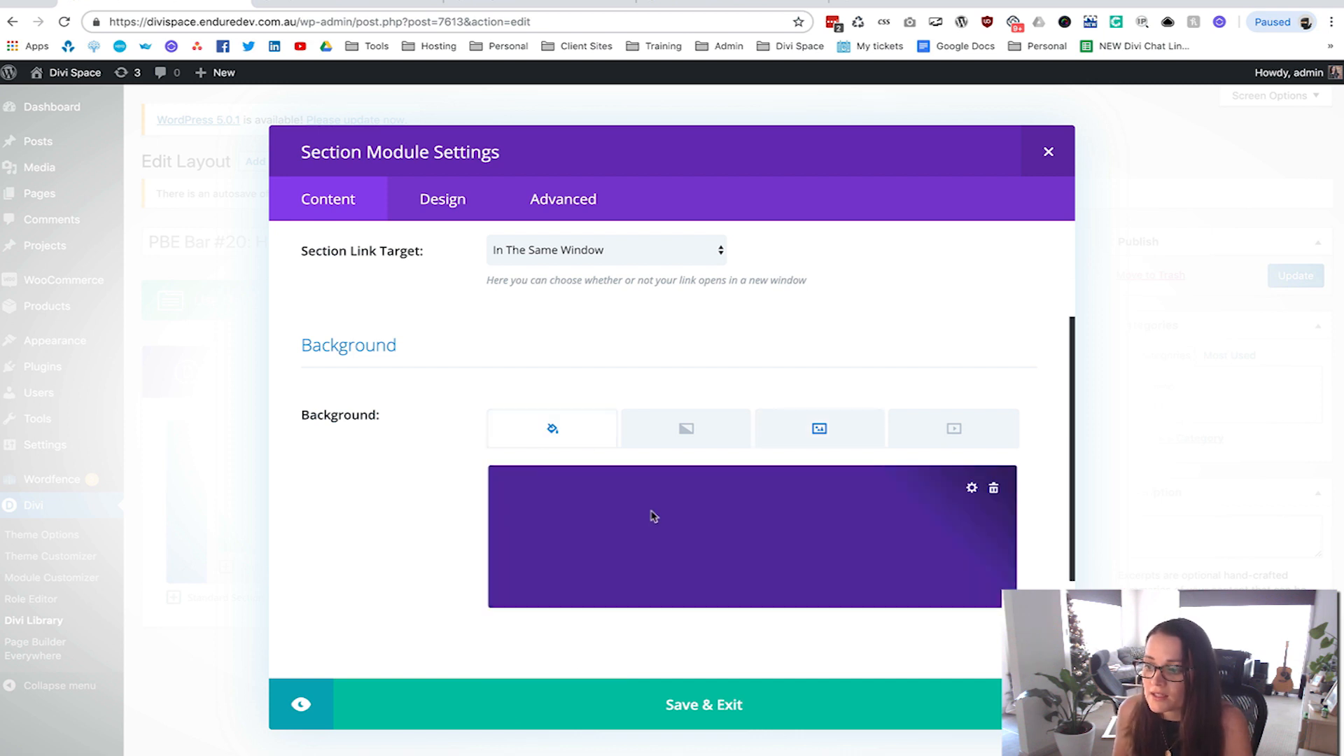
pyautogui.moveTo(424, 512)
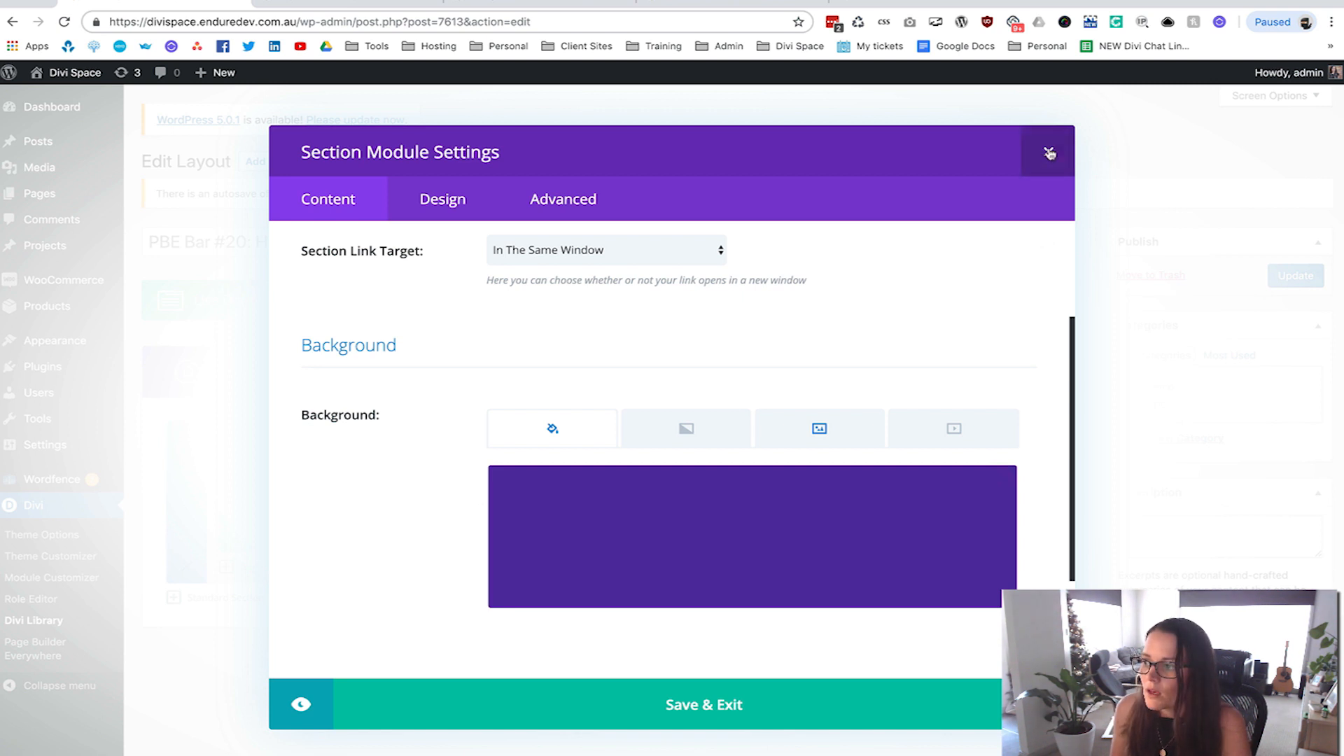
pyautogui.click(1048, 152)
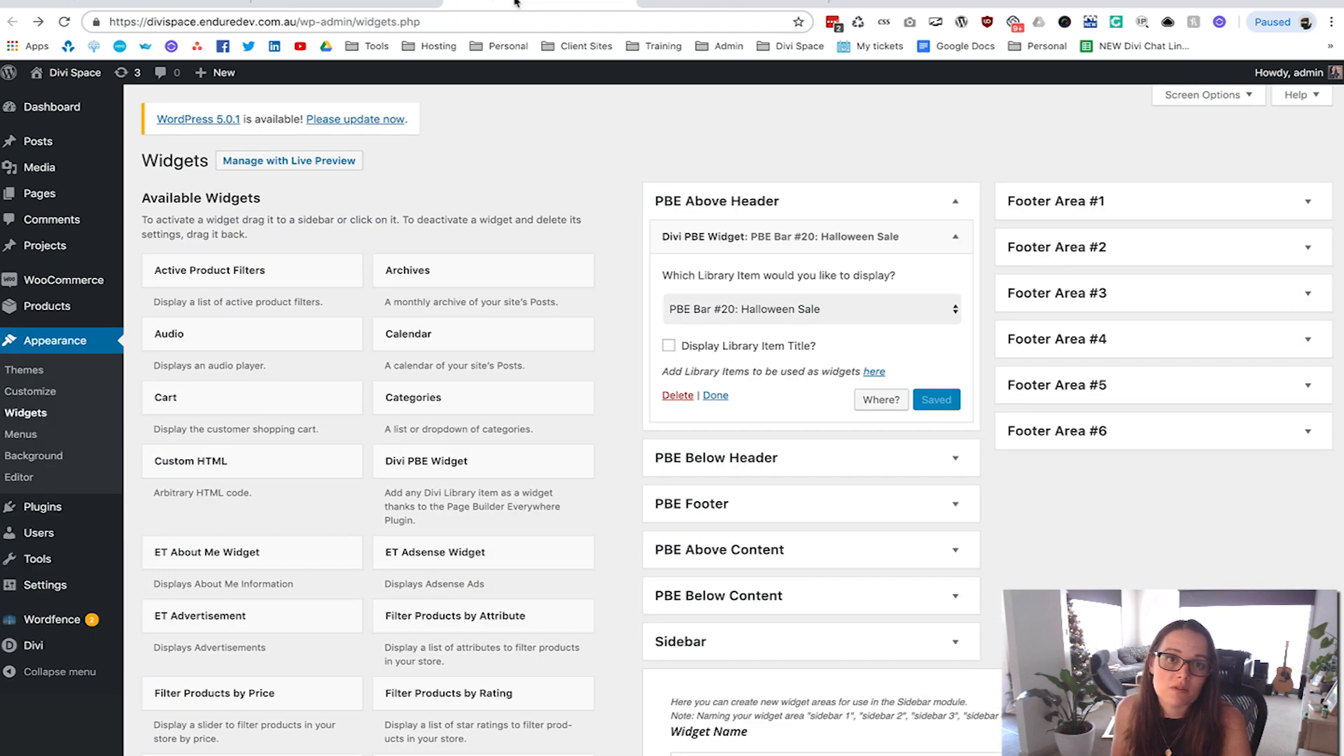
pyautogui.moveTo(878, 144)
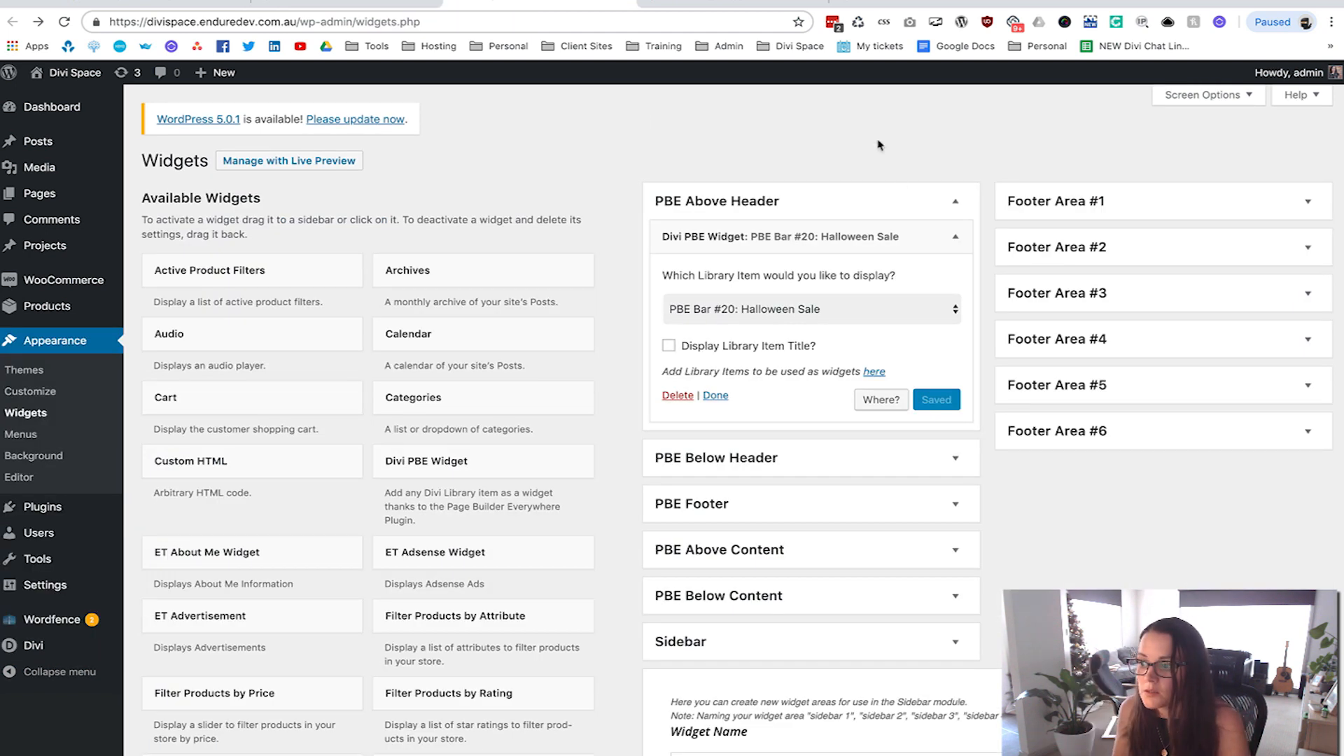
# View the Halloween Sale bar on the live cleaning site
pyautogui.click(810, 308)
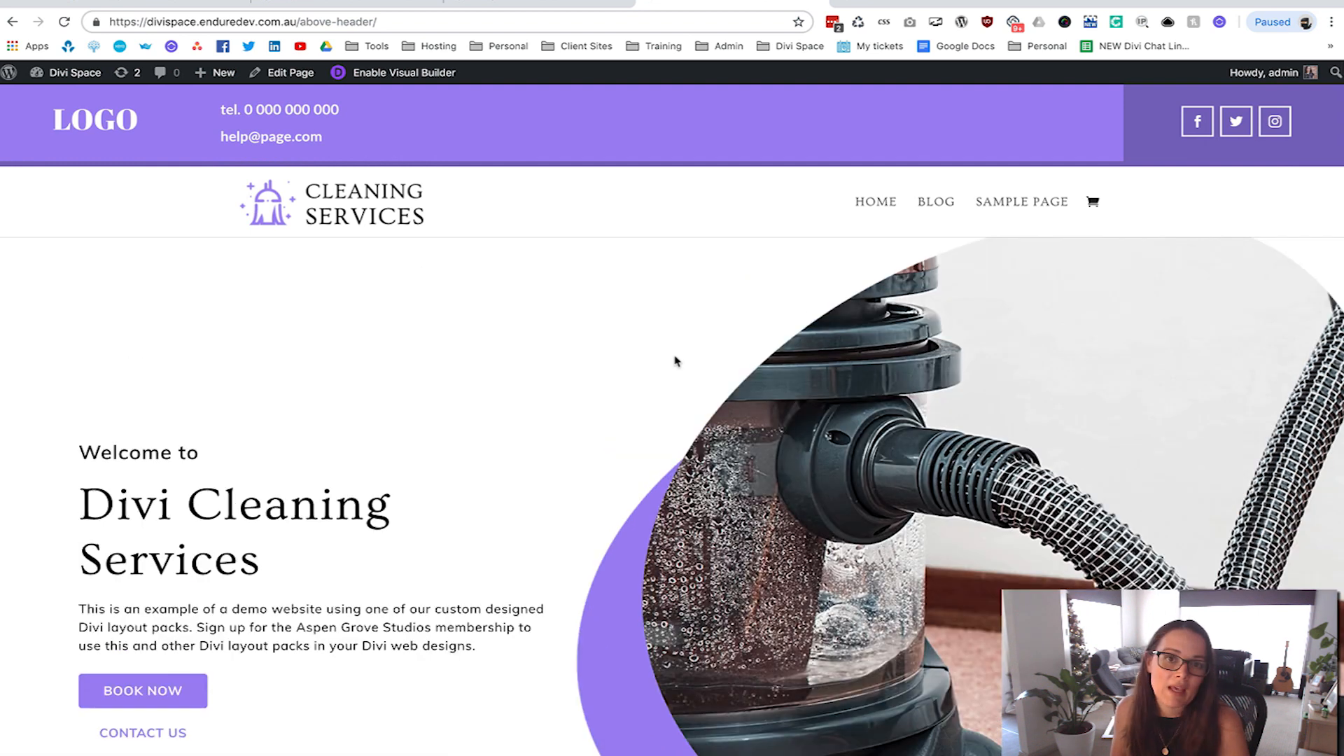
pyautogui.moveTo(90, 163)
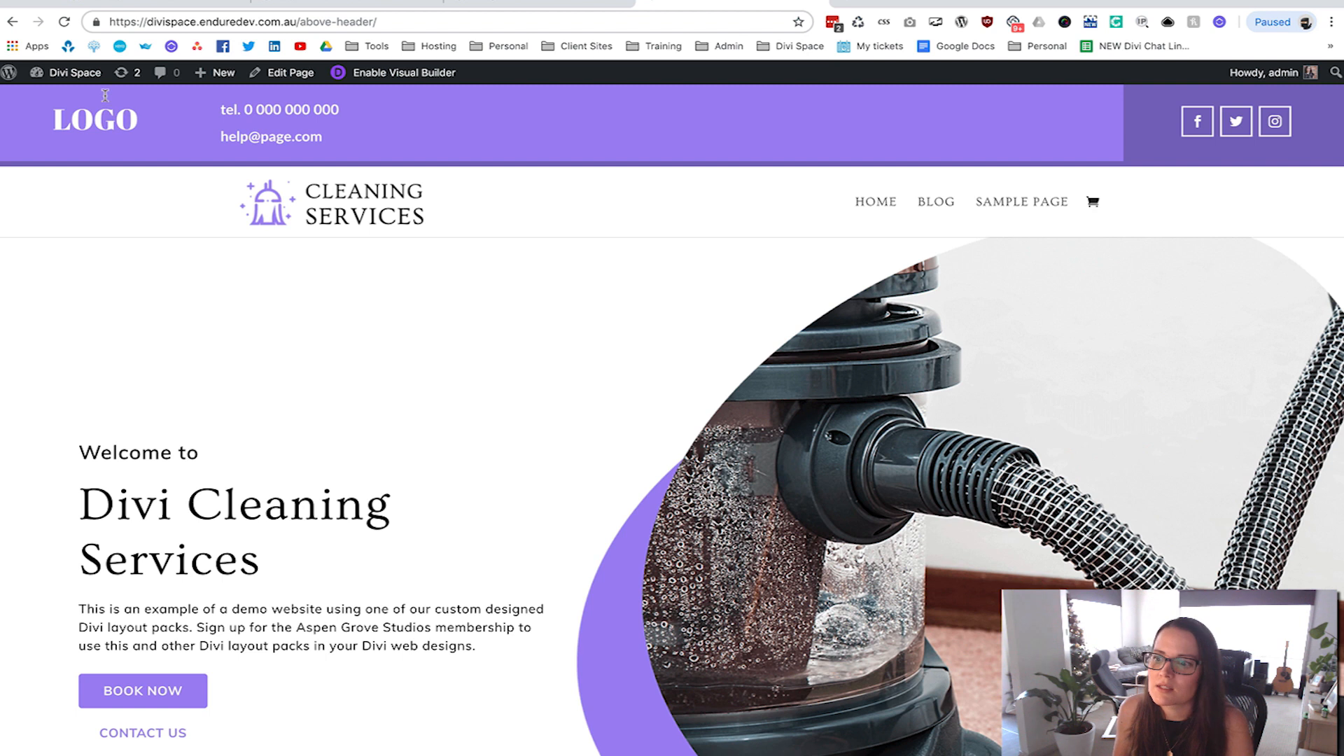
pyautogui.moveTo(285, 203)
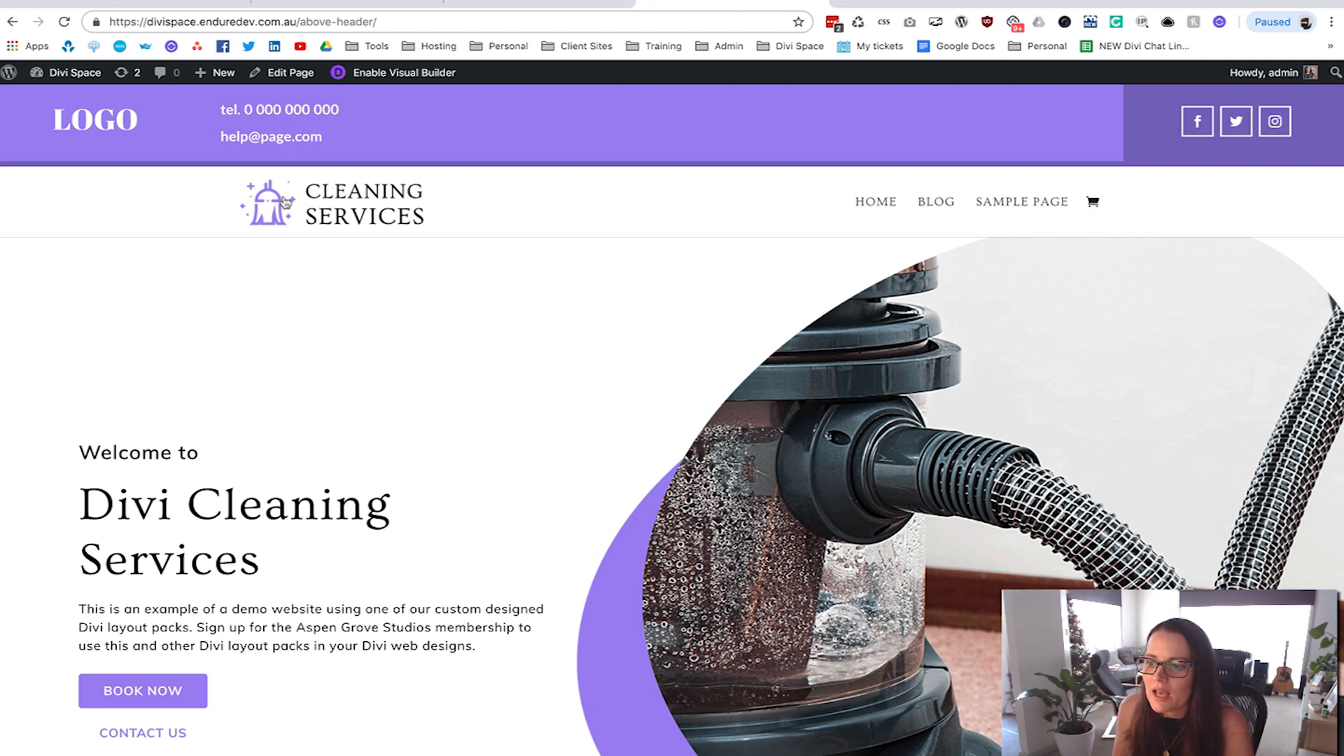
pyautogui.moveTo(372, 212)
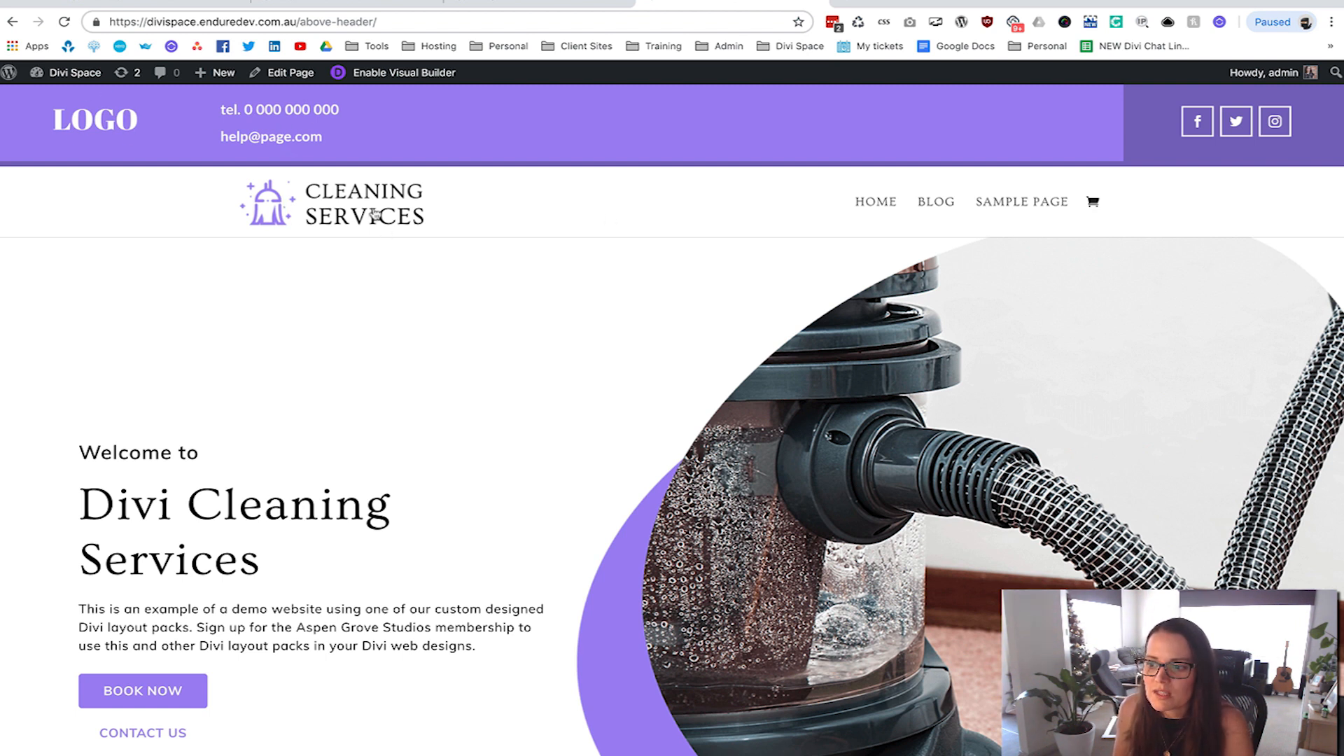
pyautogui.moveTo(624, 214)
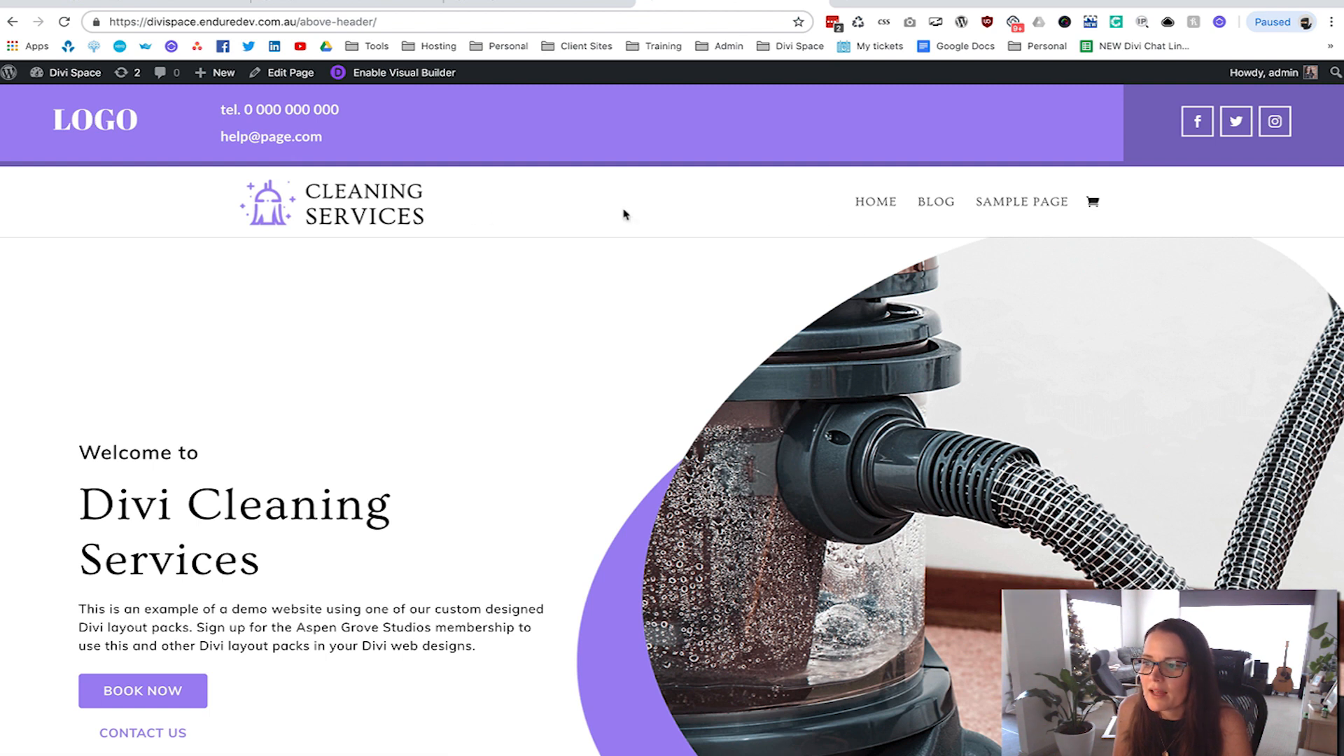
pyautogui.moveTo(684, 212)
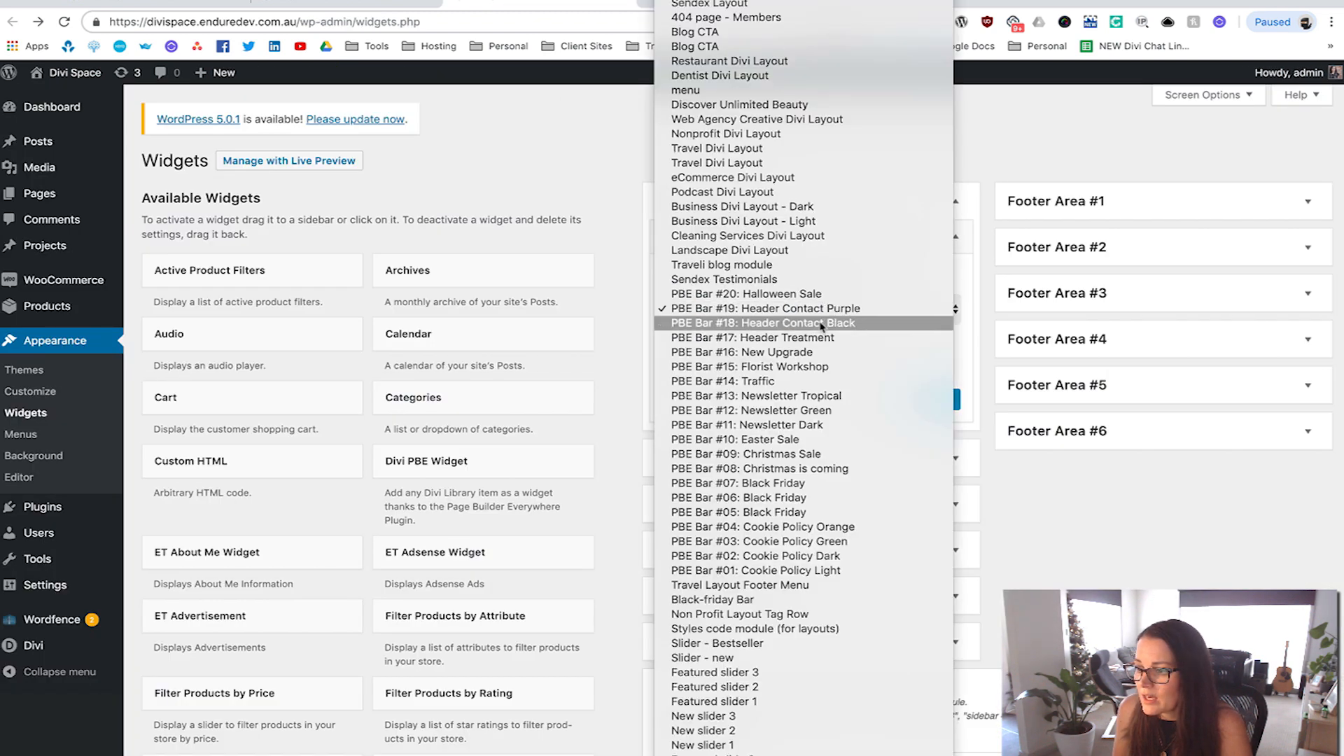
# Switch the widget to PBE Bar #18: Header Contact Black
pyautogui.click(764, 322)
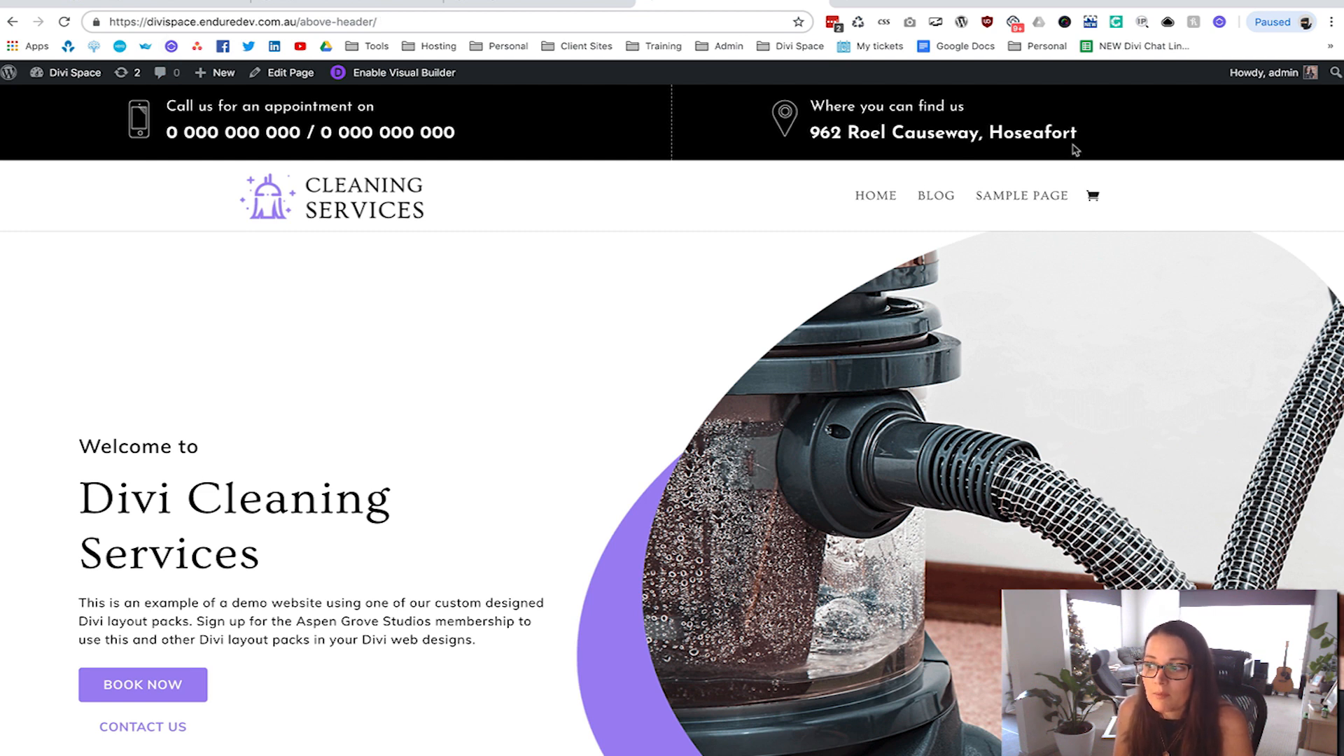
pyautogui.moveTo(416, 433)
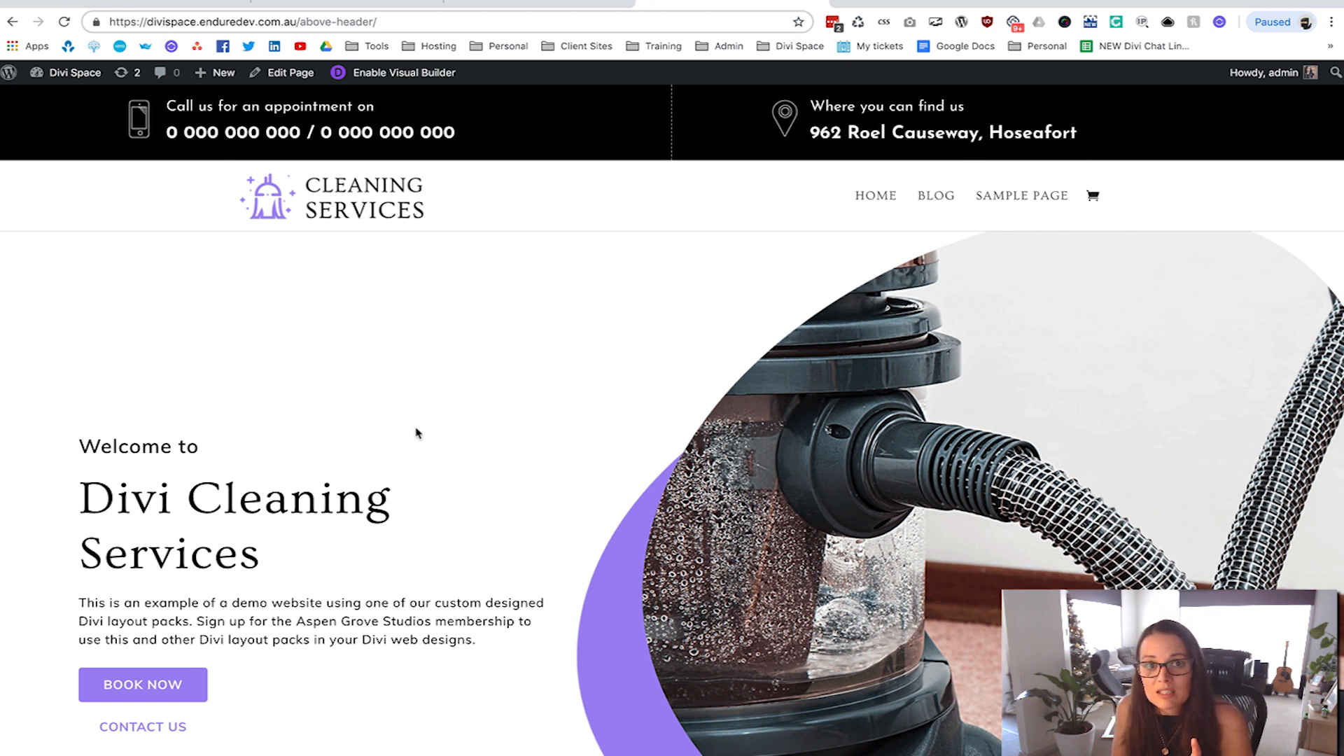
# Scroll the cleaning site to see the black contact bar stay fixed above the header
pyautogui.scroll(-3)
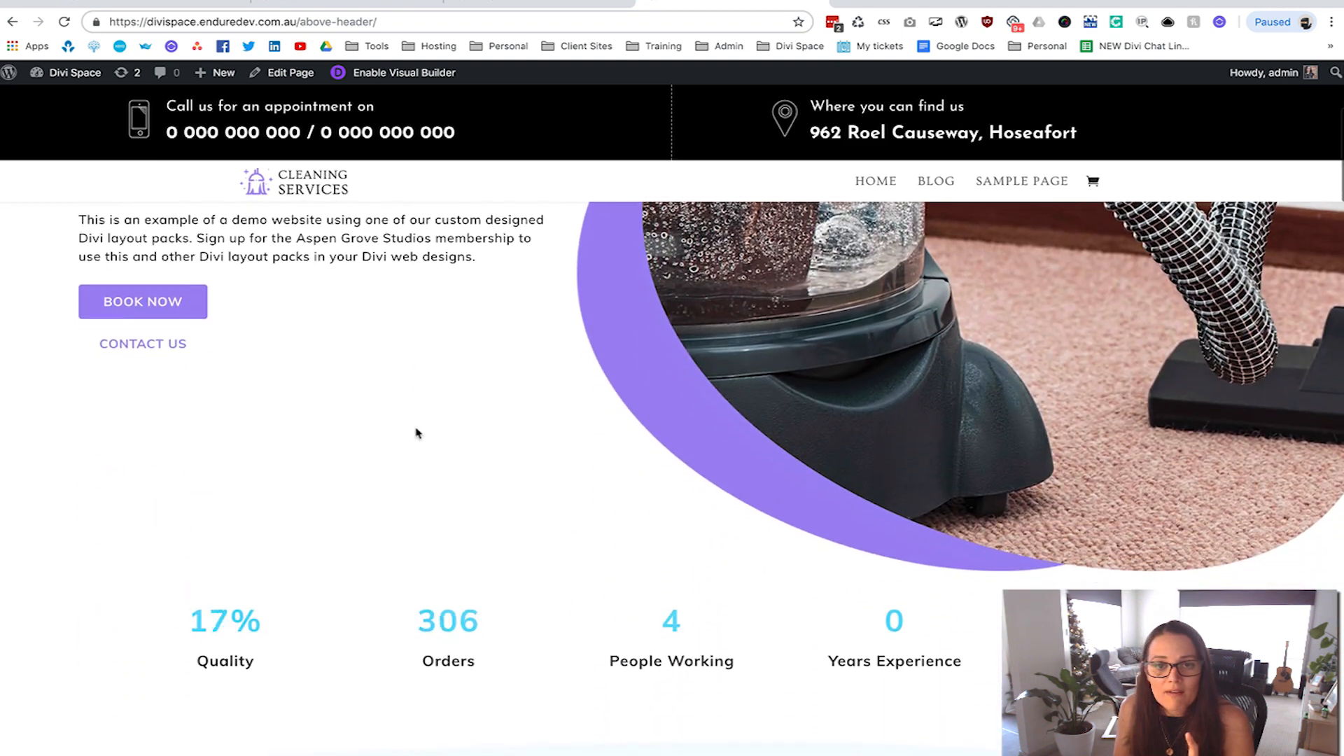
pyautogui.scroll(3)
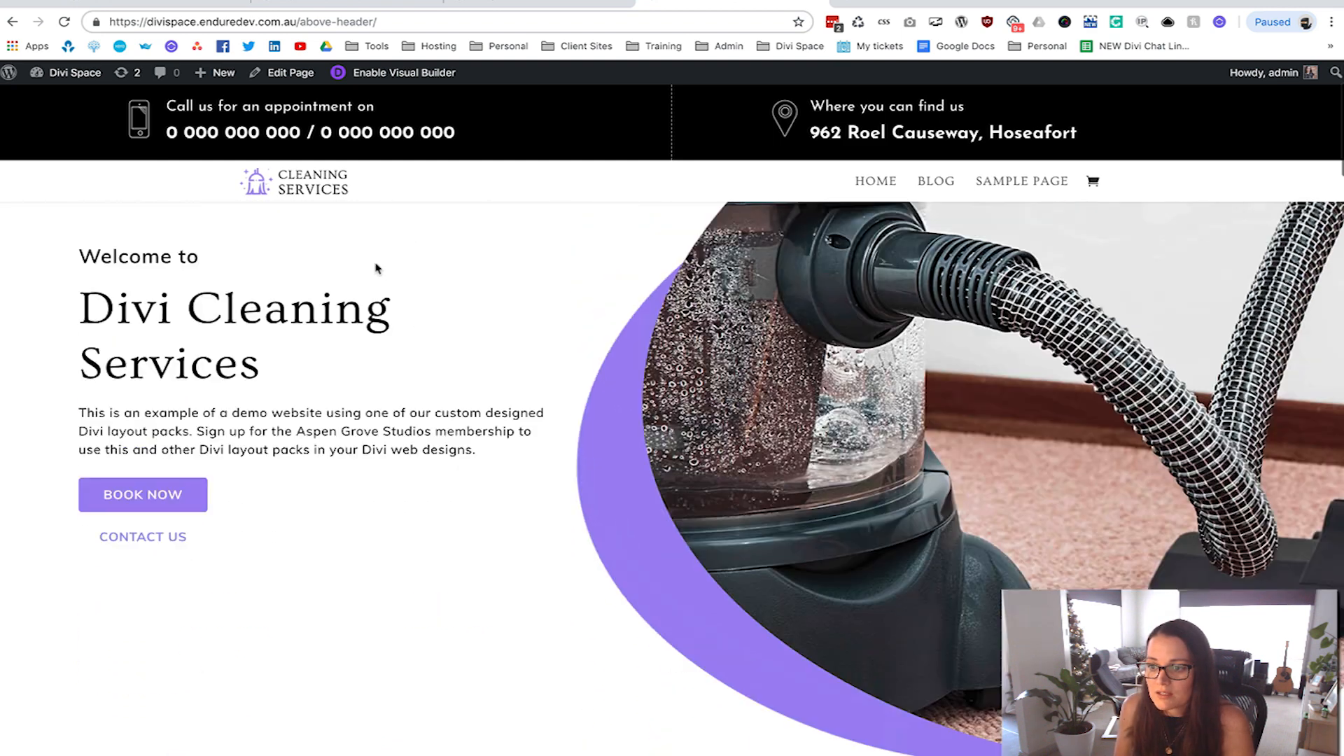
pyautogui.scroll(-3)
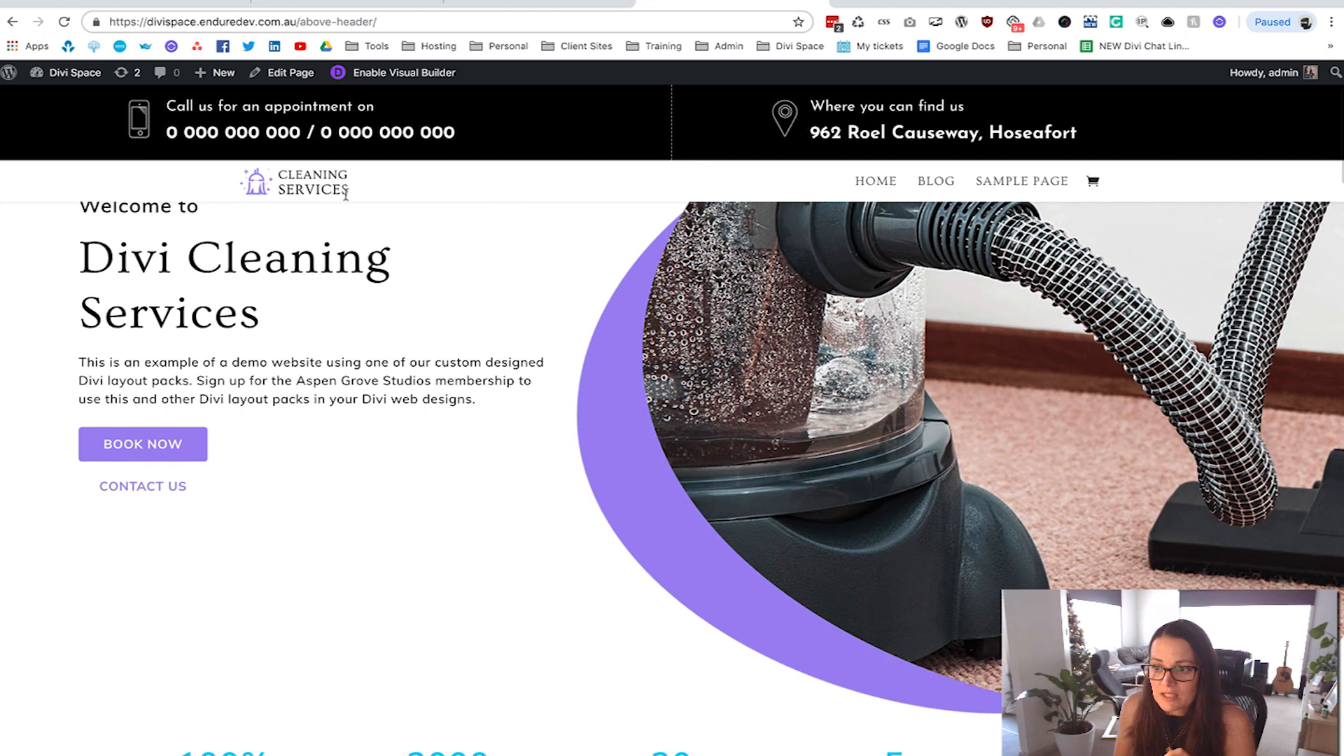
pyautogui.scroll(-3)
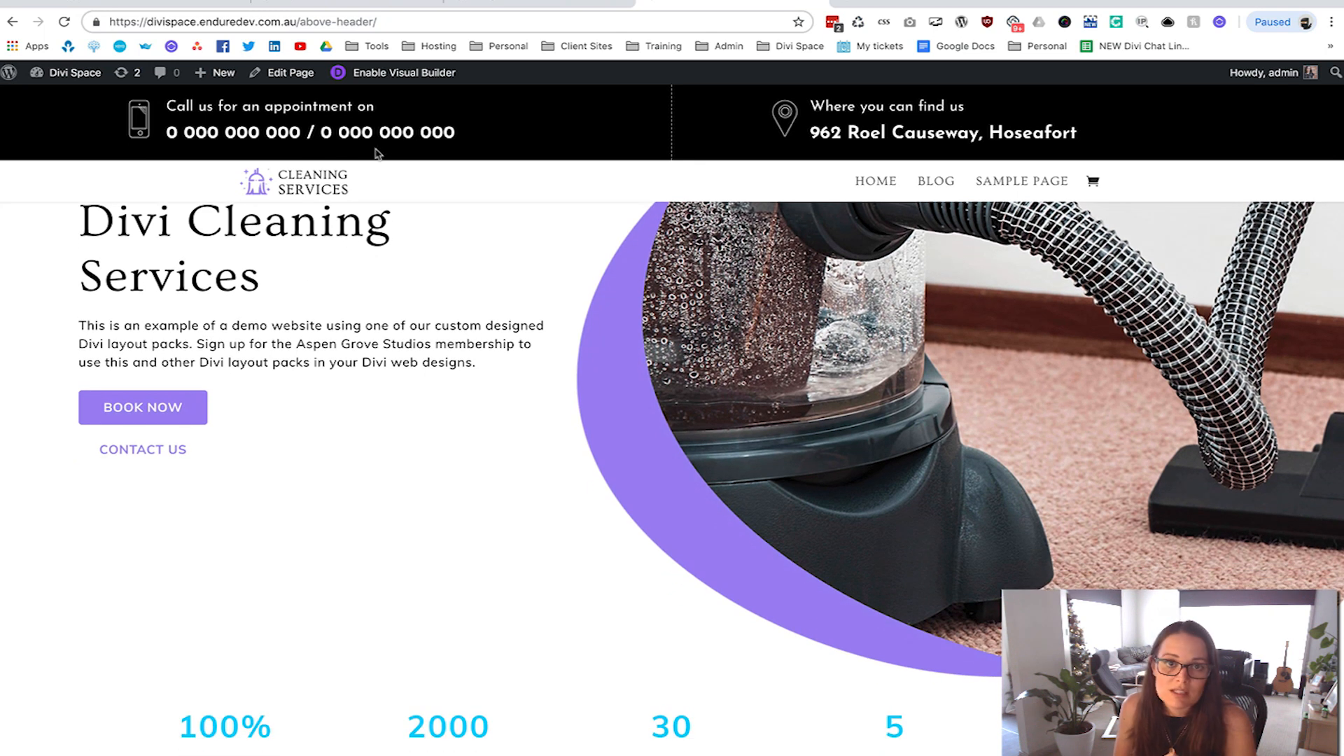
pyautogui.scroll(-3)
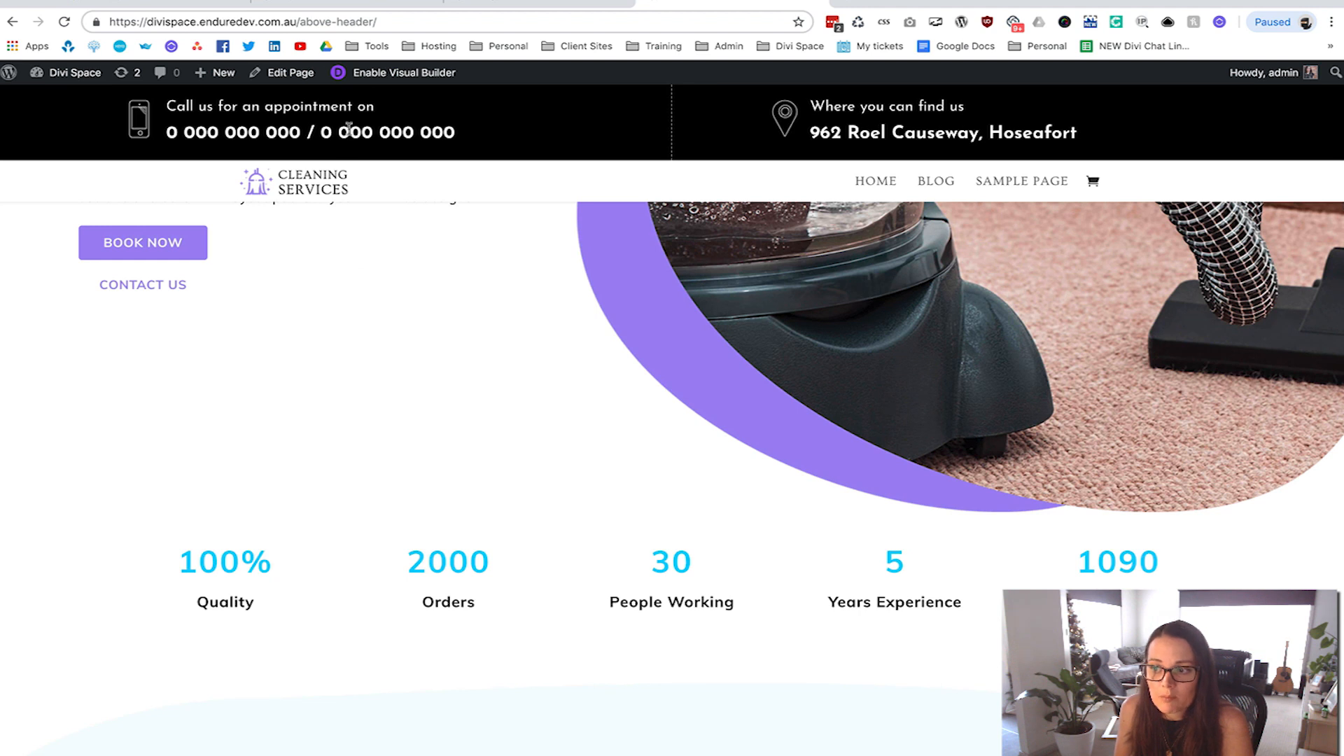
pyautogui.moveTo(314, 105)
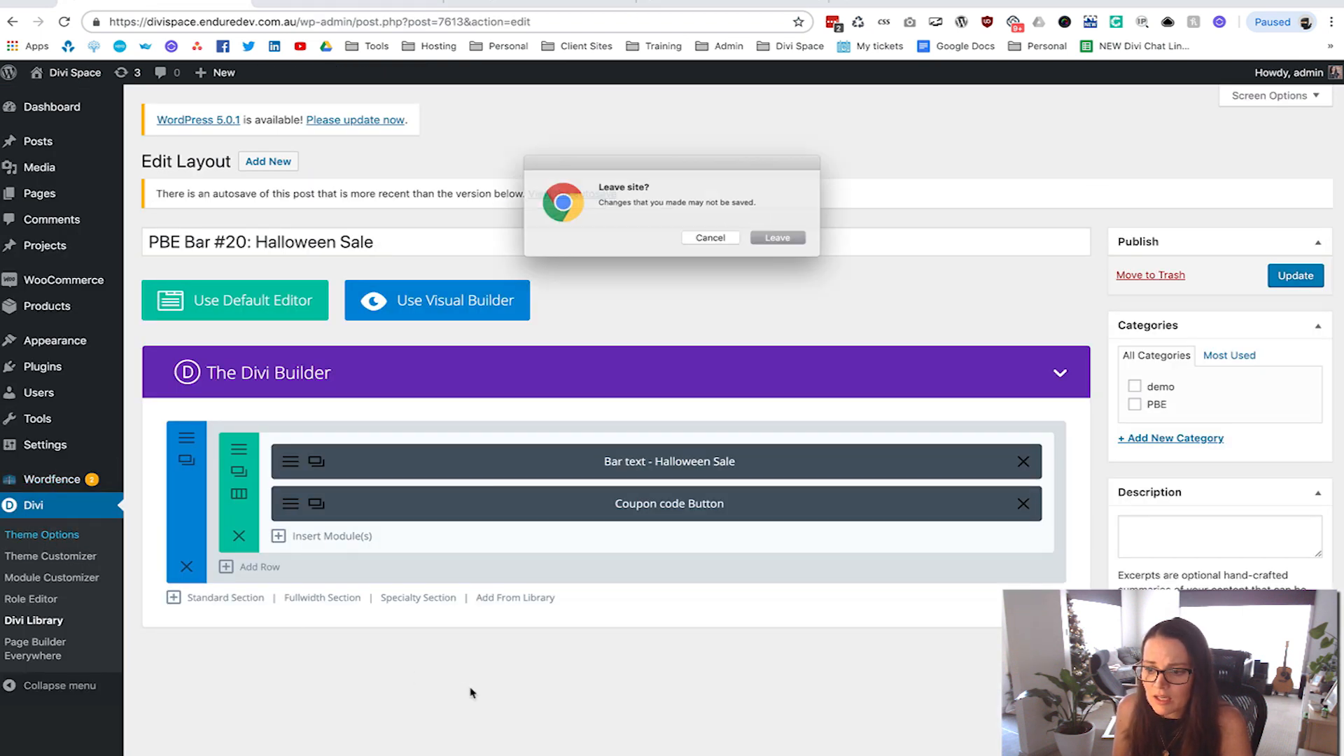
# Leave the unsaved layout editor and go to Divi Theme Options to find Fixed Navigation Bar
pyautogui.click(775, 238)
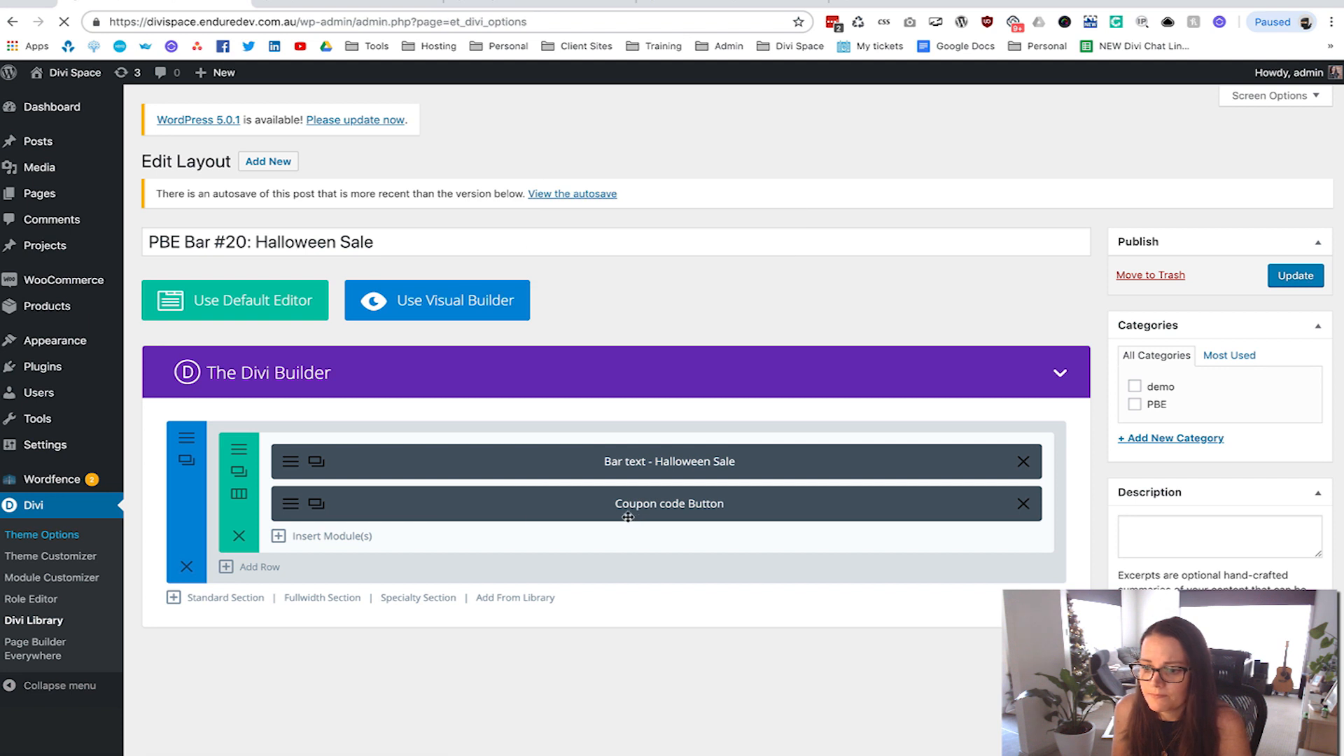
pyautogui.click(42, 533)
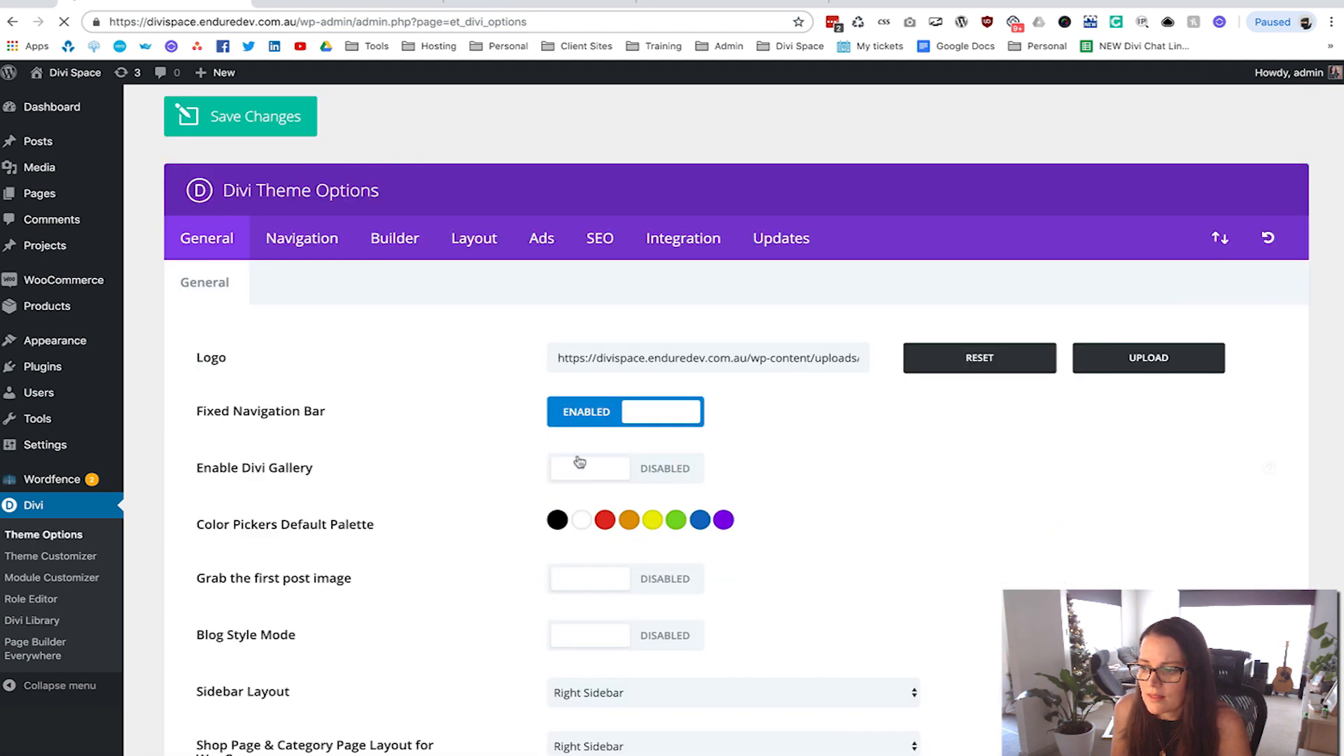
pyautogui.scroll(-3)
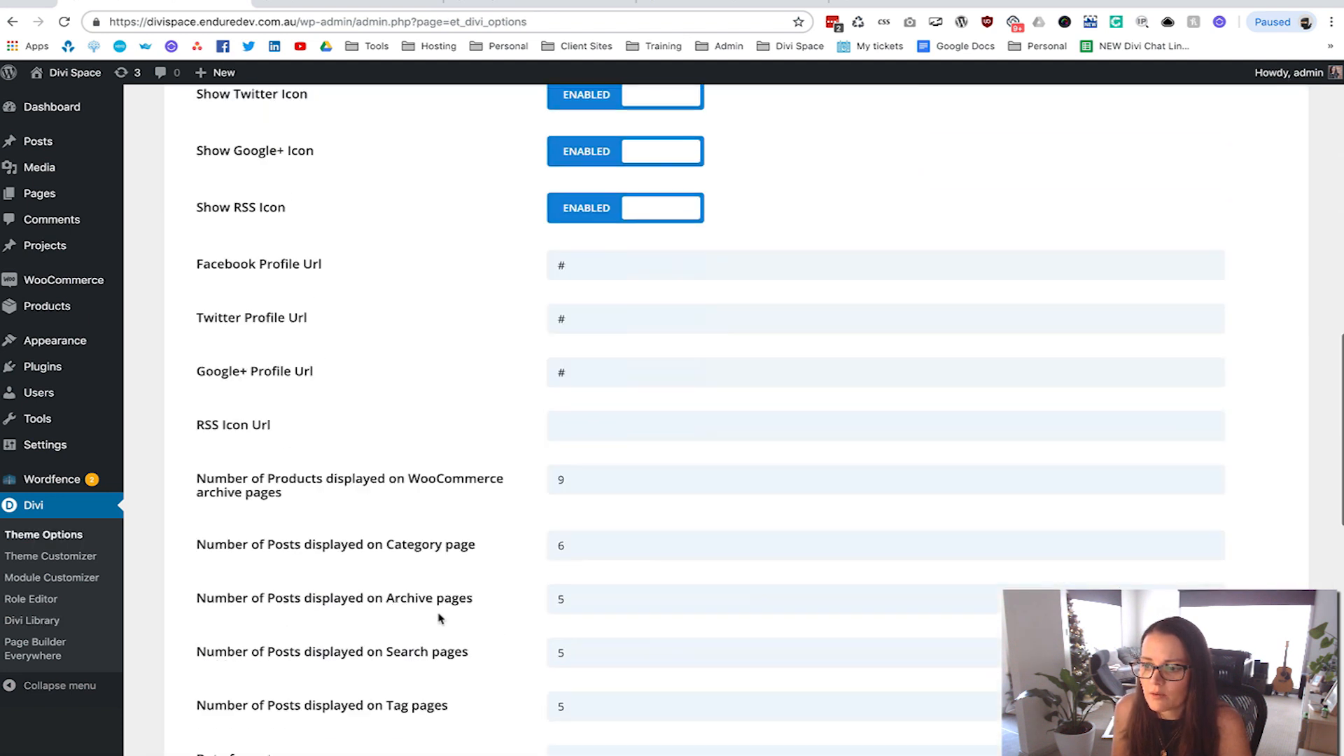
pyautogui.scroll(-3)
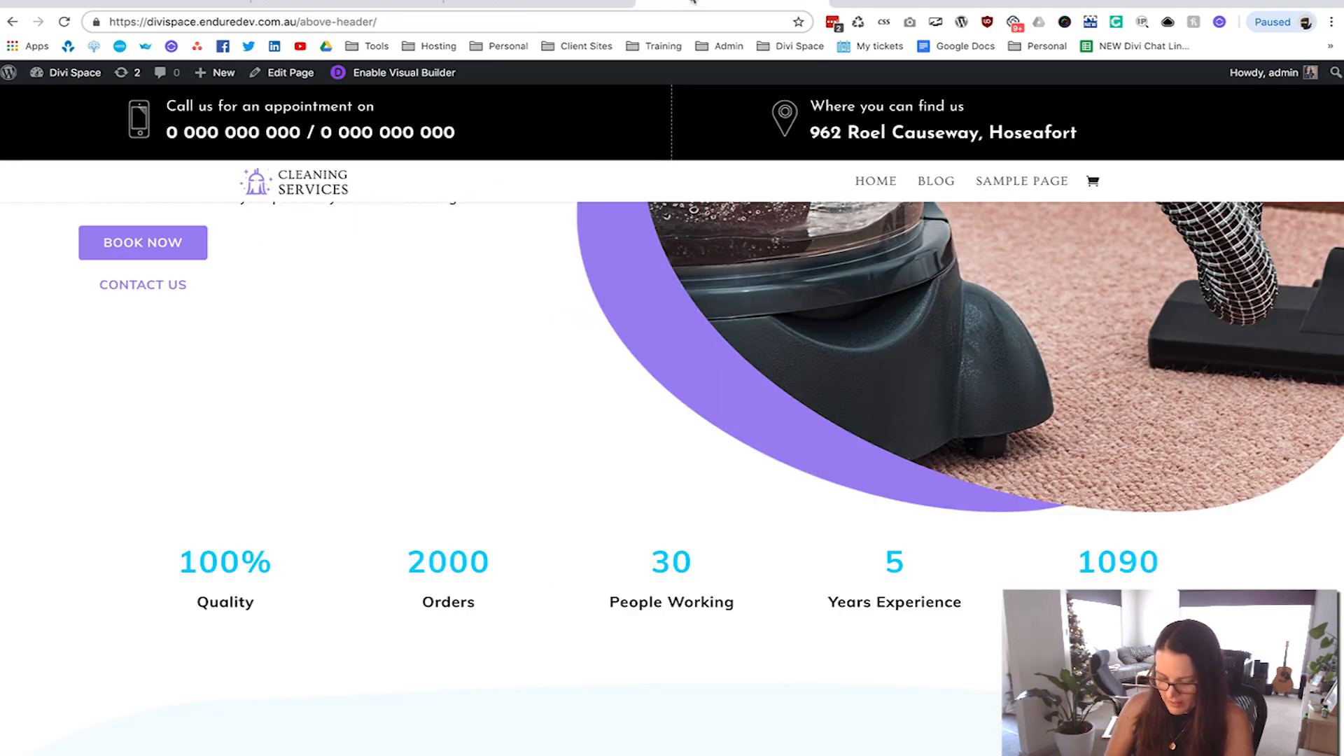
# Scroll the reloaded site to confirm the header and black bar scroll away, down to How It Works
pyautogui.scroll(-3)
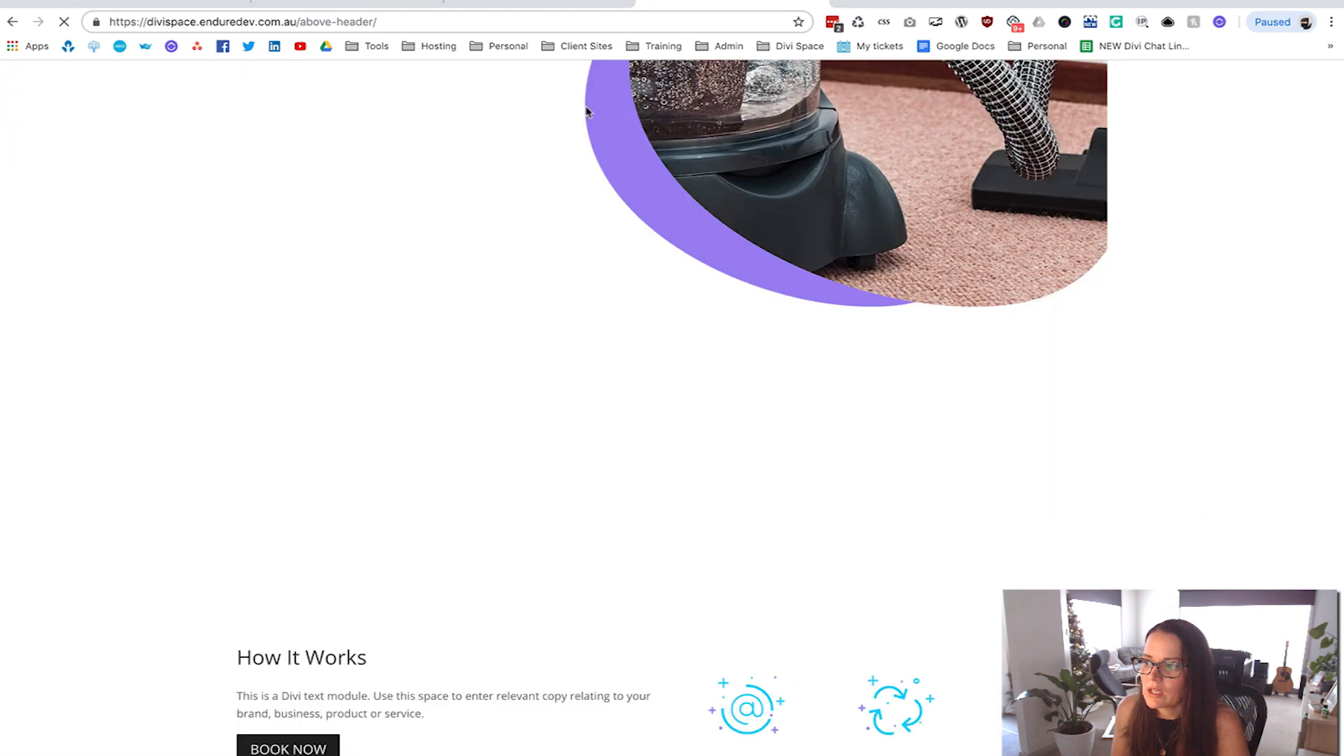
pyautogui.scroll(3)
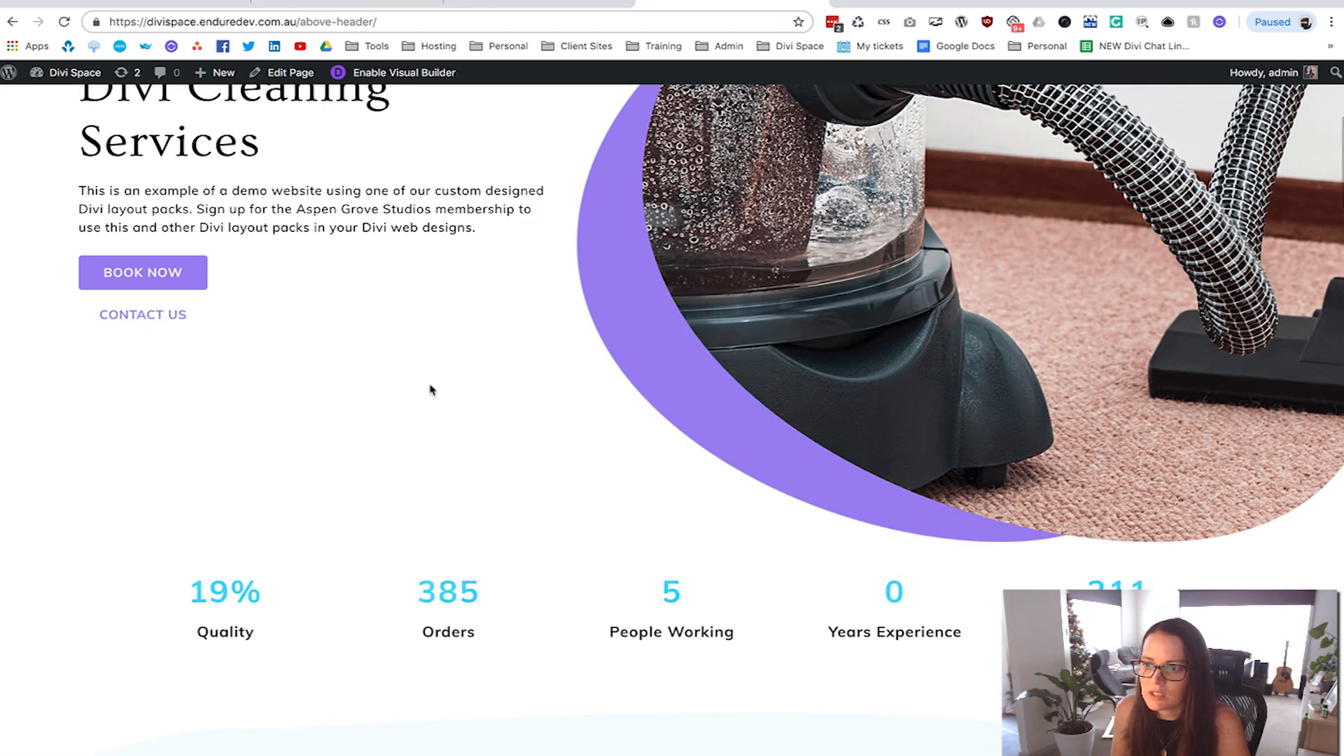
pyautogui.scroll(3)
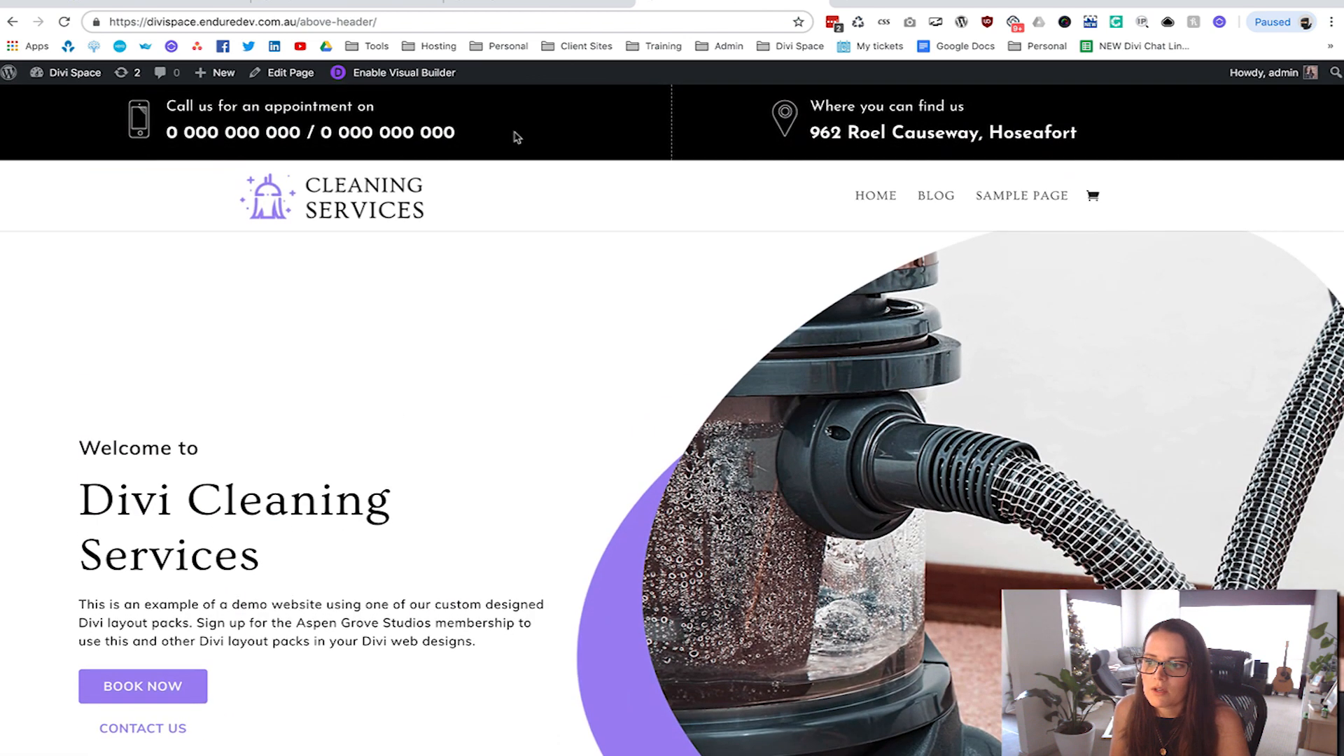
pyautogui.scroll(-3)
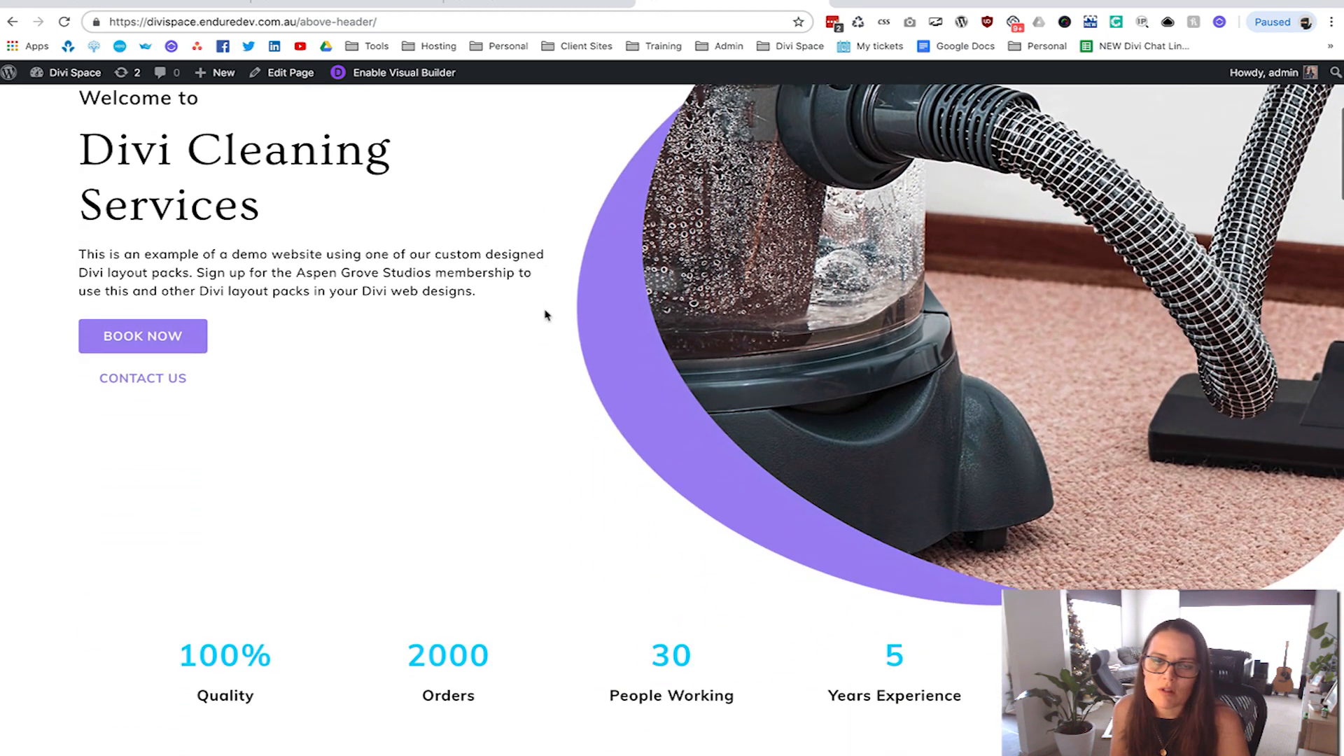
pyautogui.scroll(3)
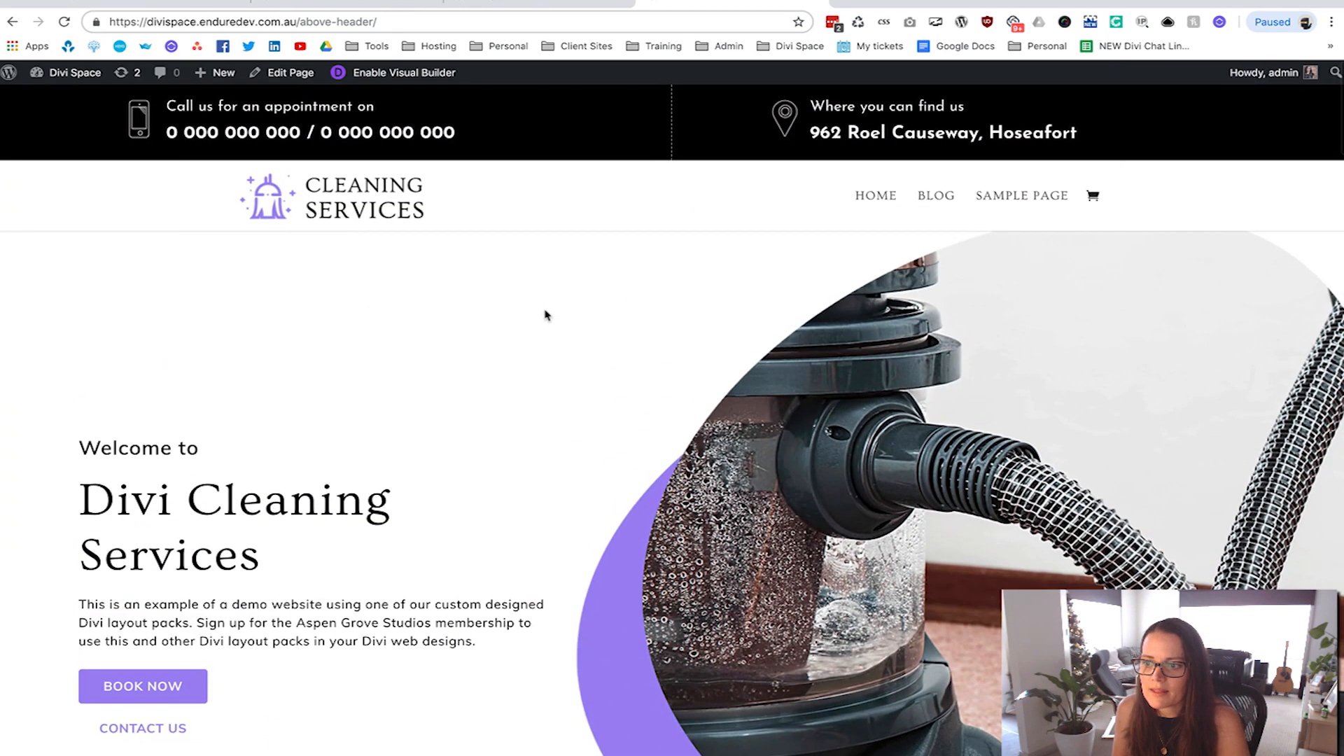
pyautogui.moveTo(598, 163)
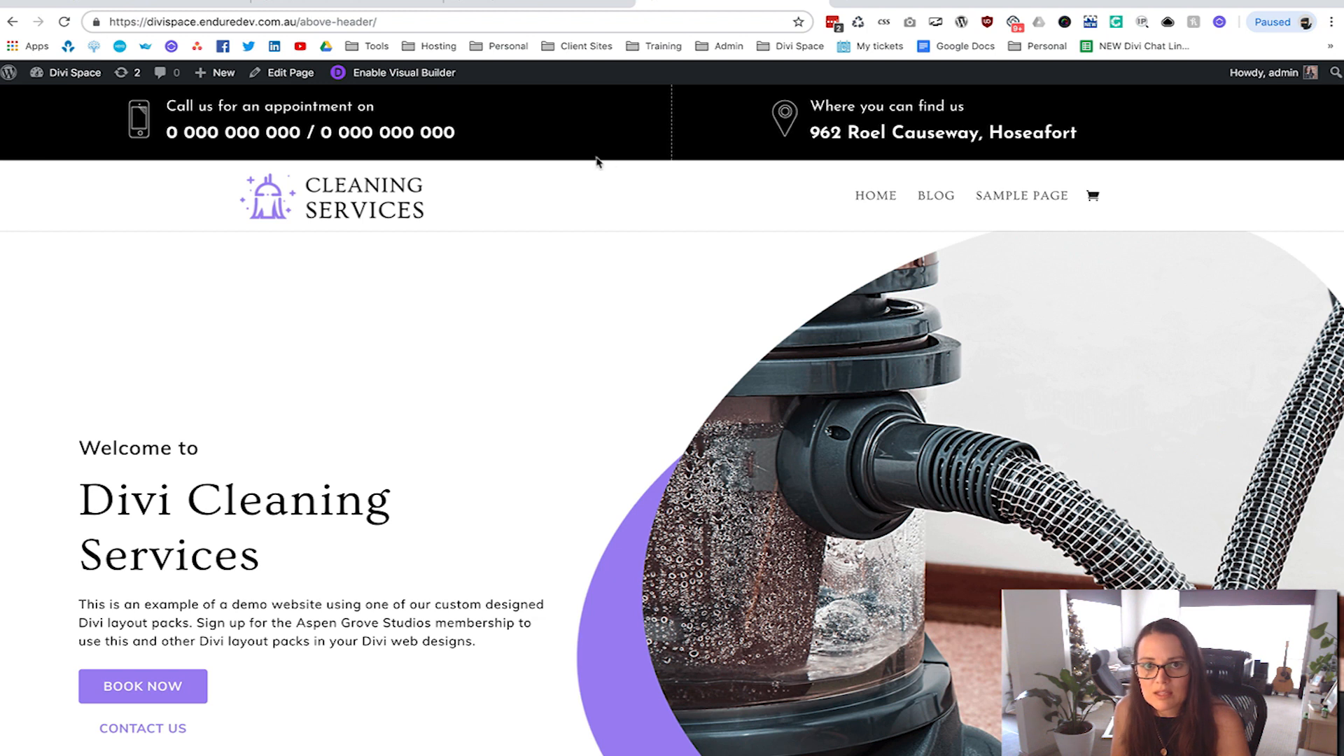
pyautogui.moveTo(469, 426)
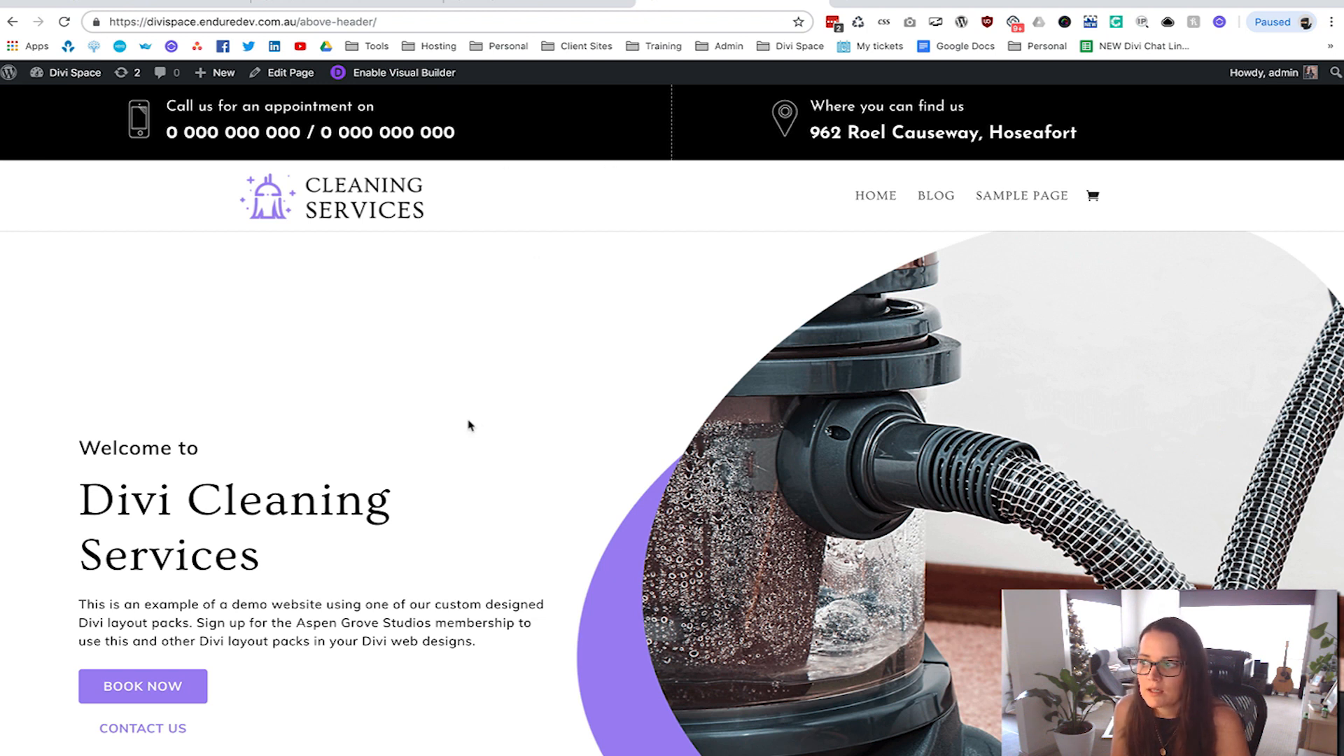
pyautogui.scroll(-3)
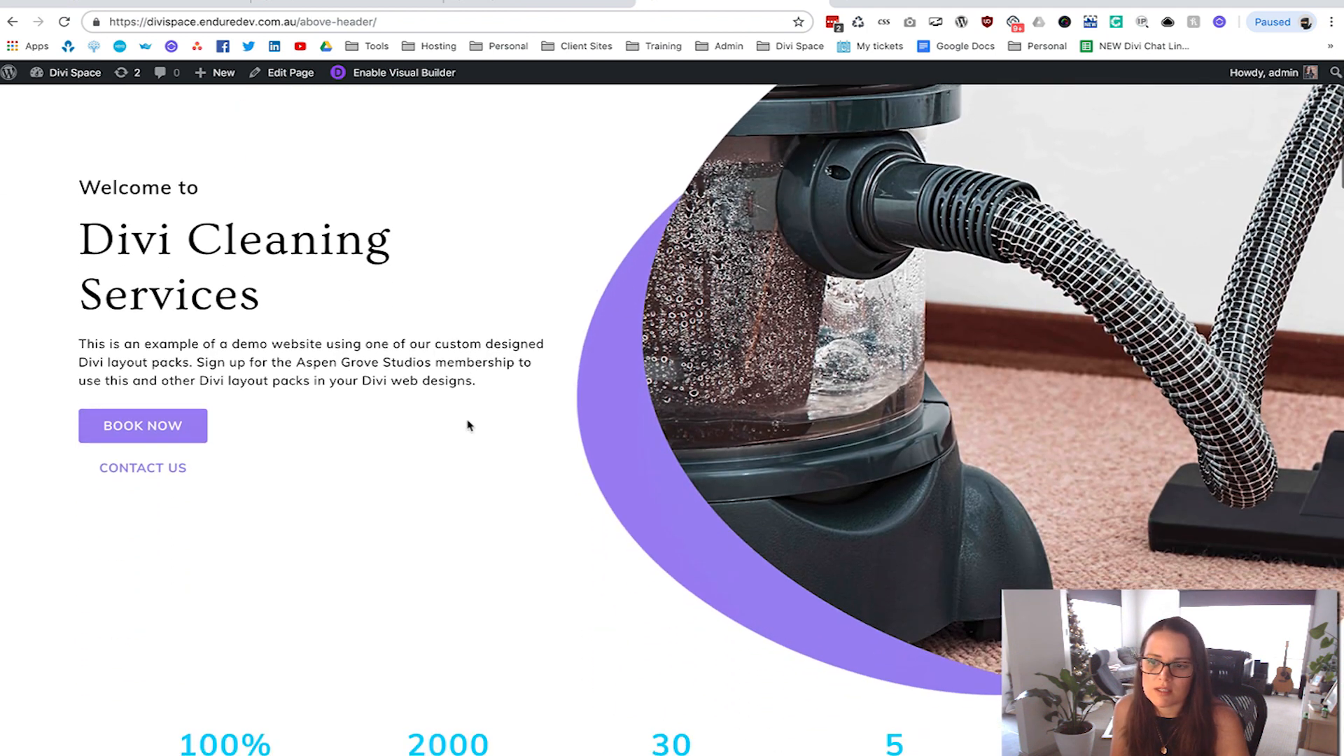
pyautogui.scroll(-3)
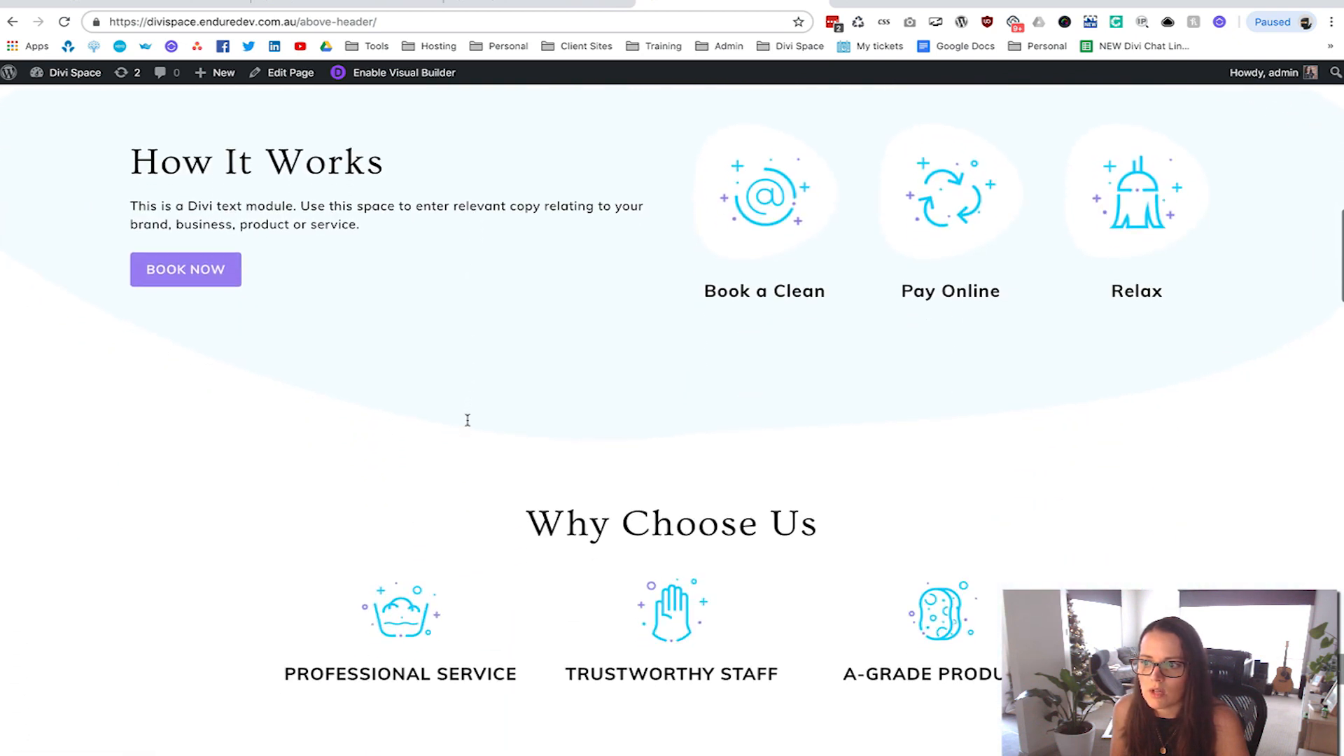
pyautogui.scroll(-3)
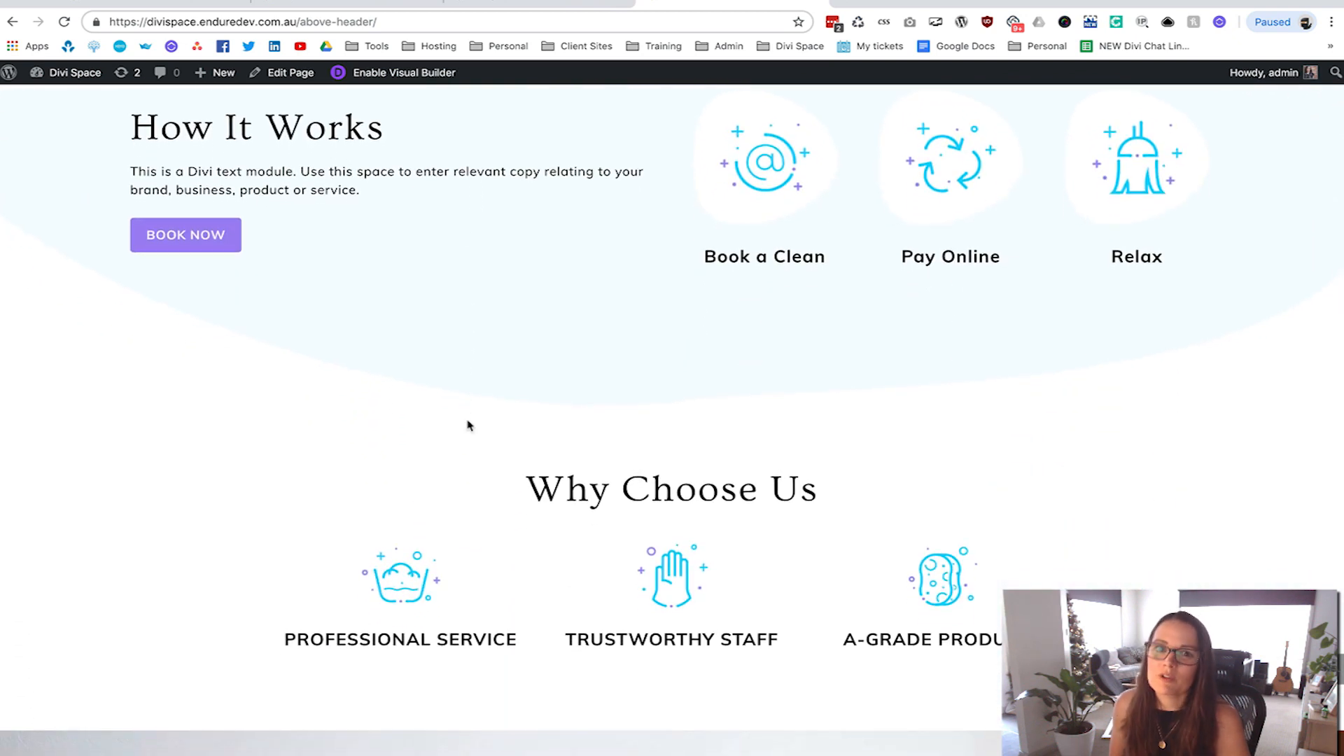